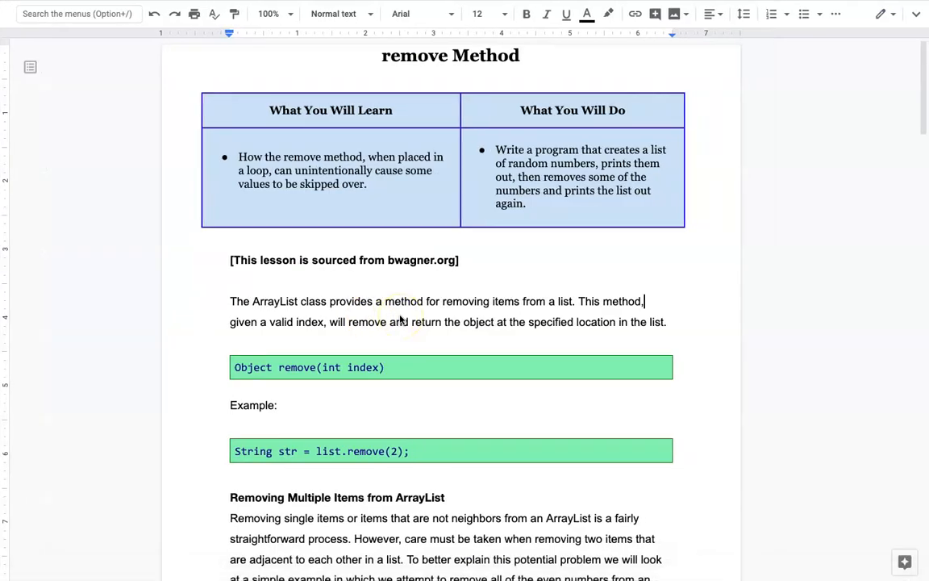
pyautogui.moveTo(450, 198)
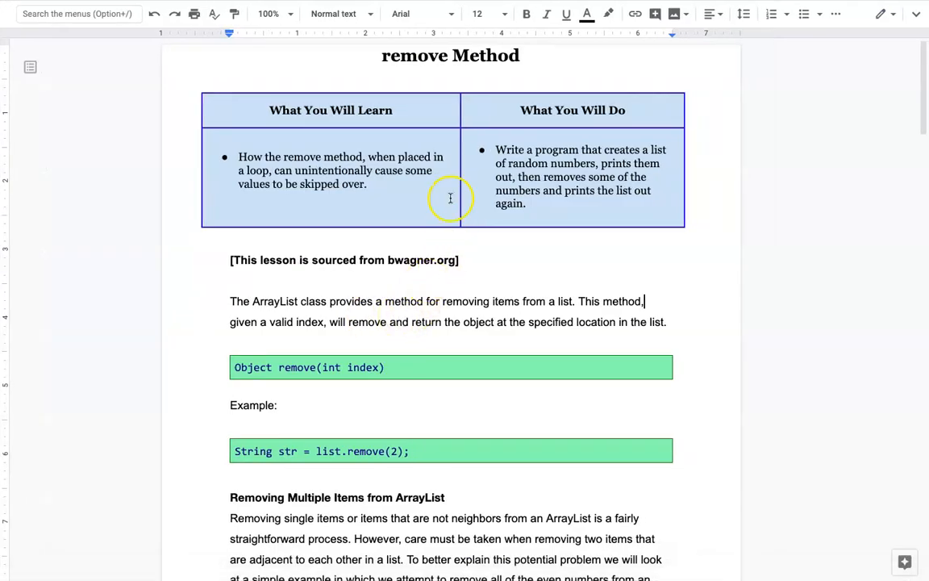
pyautogui.moveTo(394, 68)
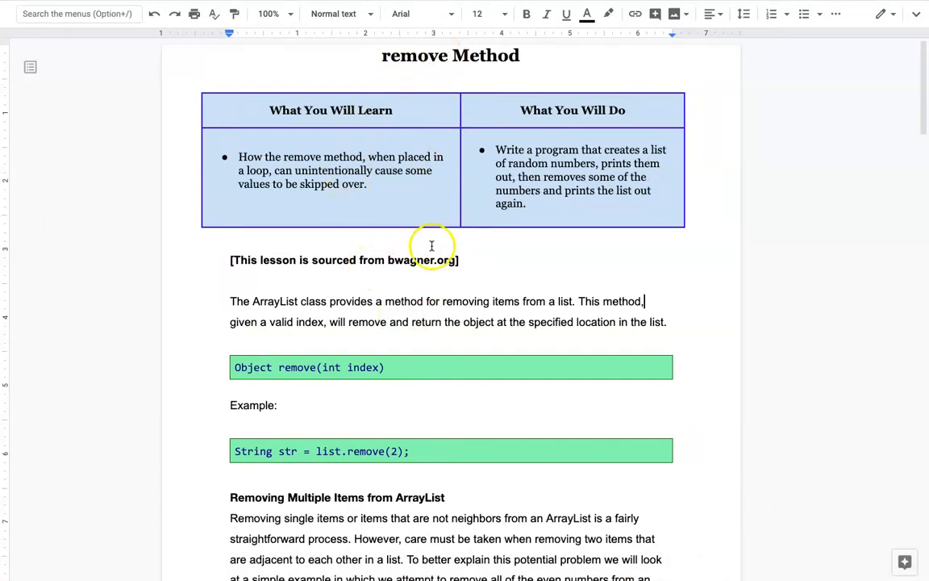
pyautogui.moveTo(293, 290)
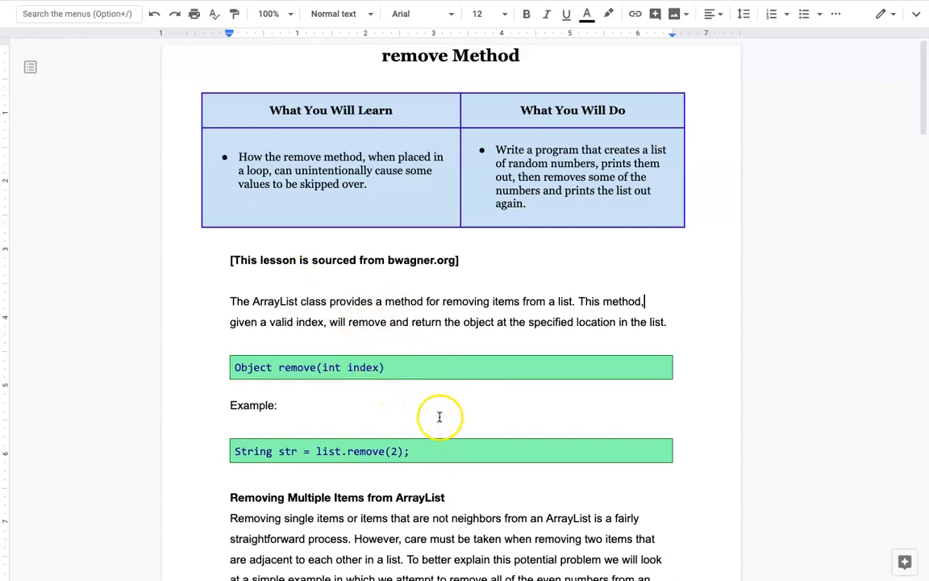
pyautogui.moveTo(429, 392)
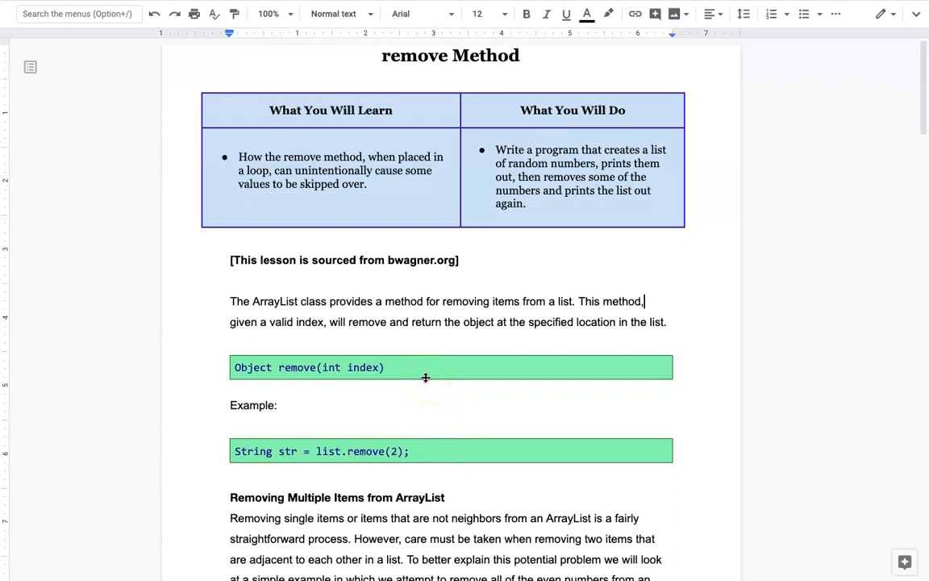
pyautogui.moveTo(355, 204)
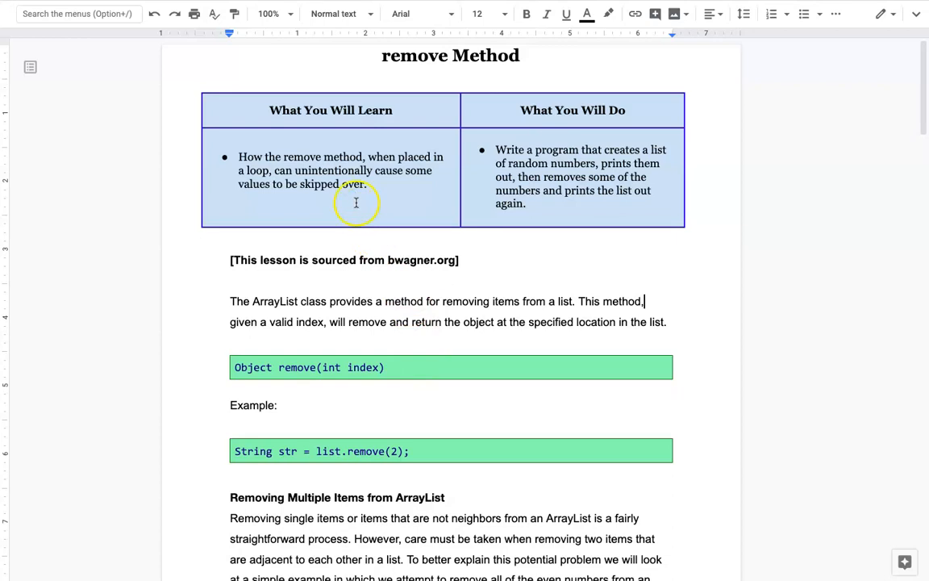
pyautogui.moveTo(391, 152)
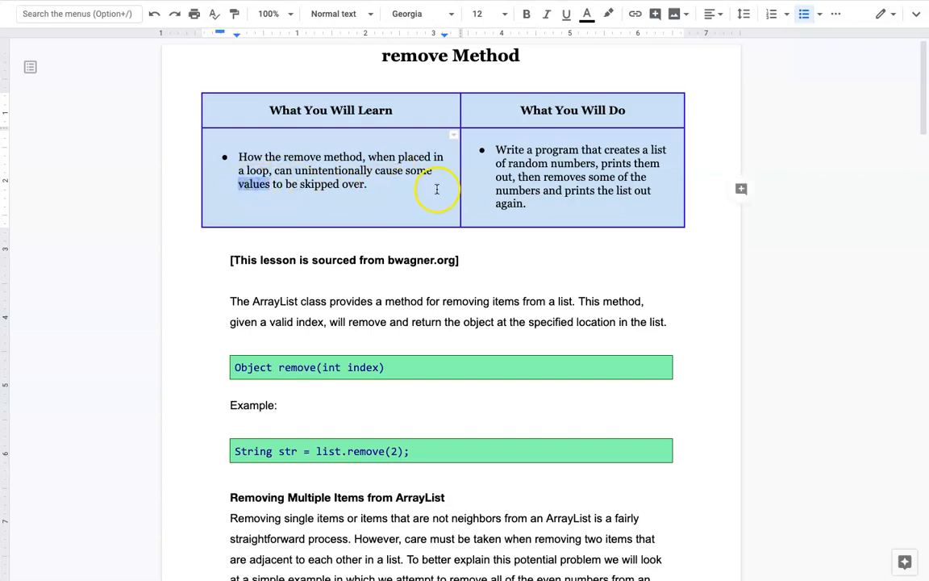
pyautogui.moveTo(426, 276)
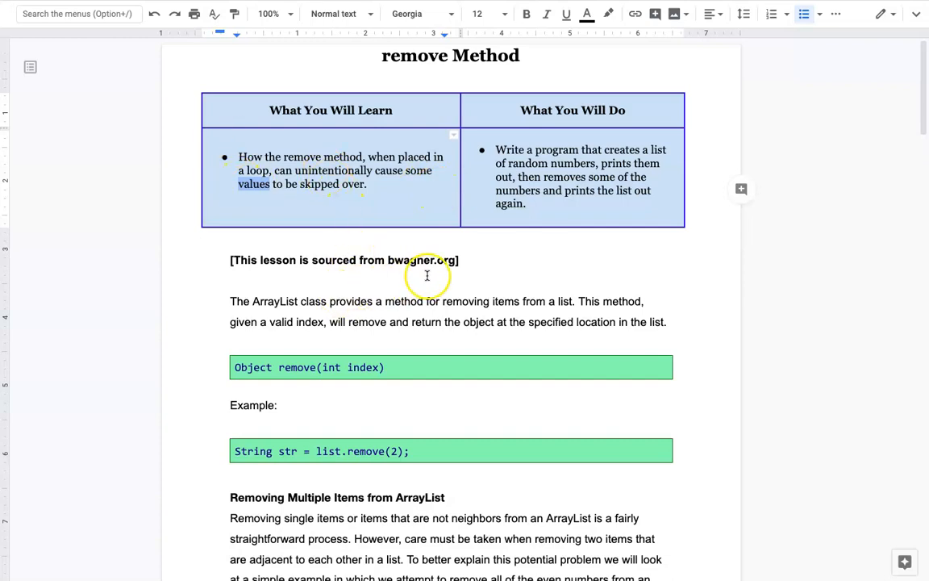
# - Scroll to the Removing Multiple Items section and highlight the 'list' variable in its example code
pyautogui.scroll(-3)
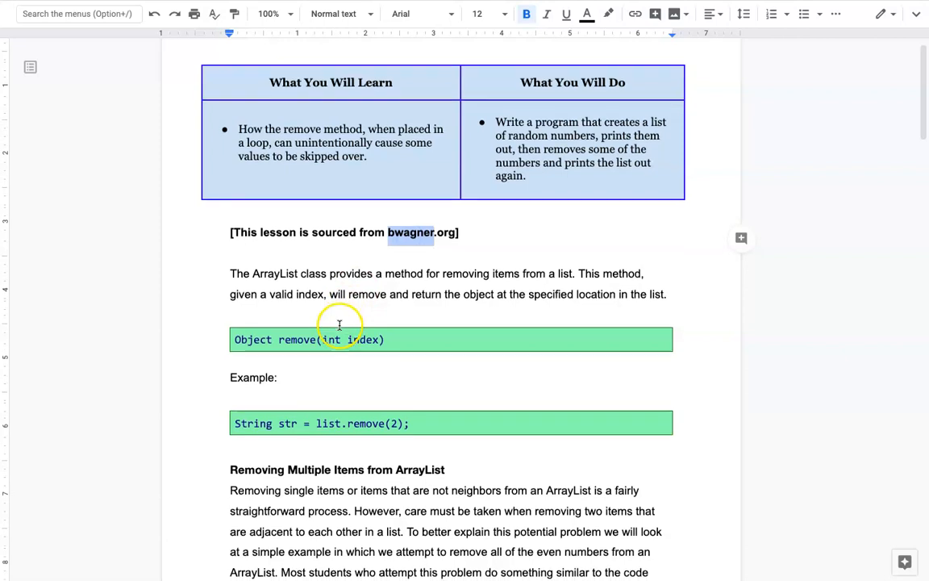
pyautogui.scroll(-3)
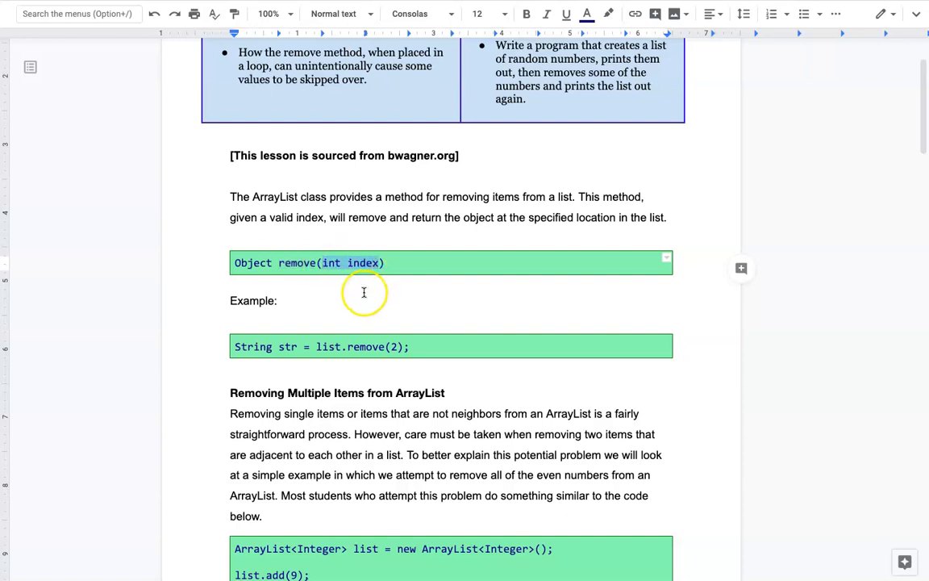
pyautogui.scroll(-3)
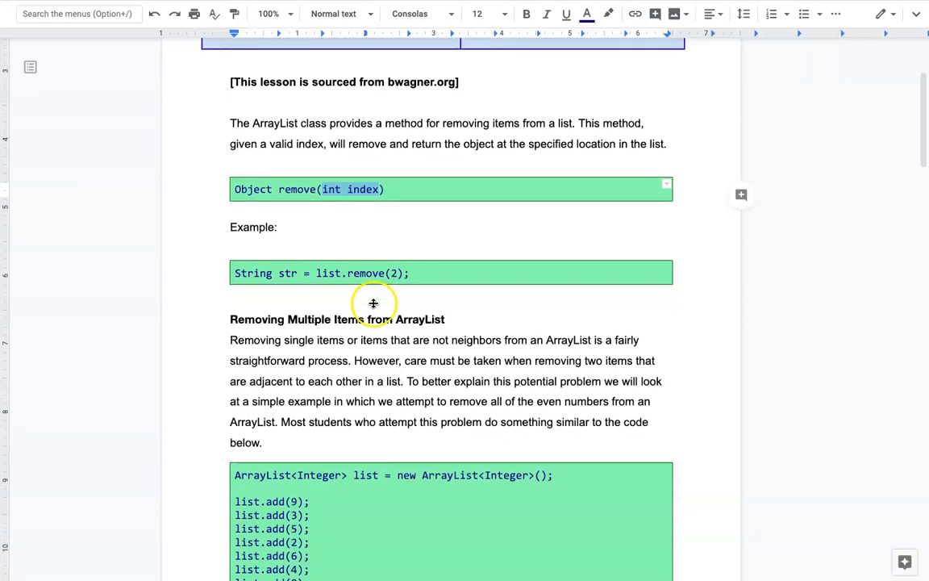
pyautogui.moveTo(326, 273)
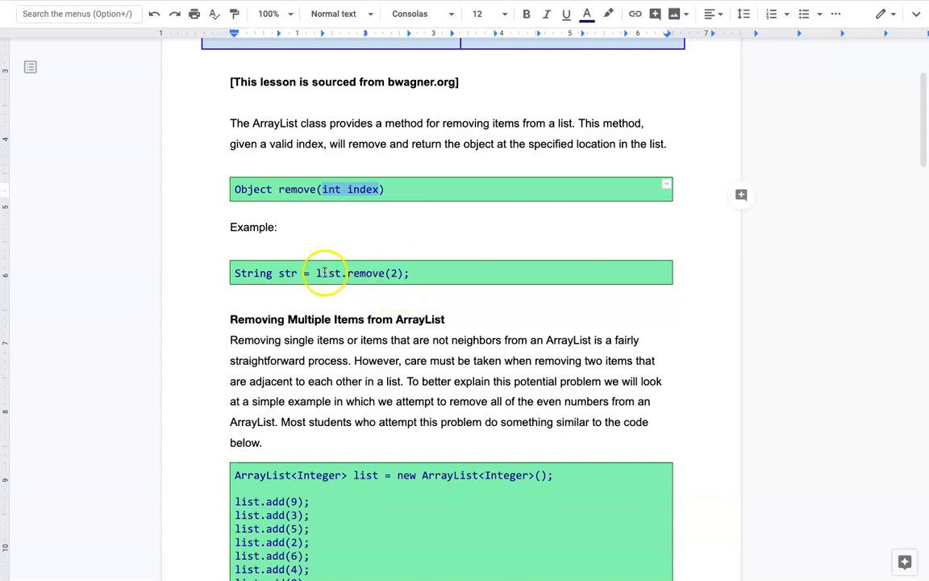
pyautogui.doubleClick(327, 273)
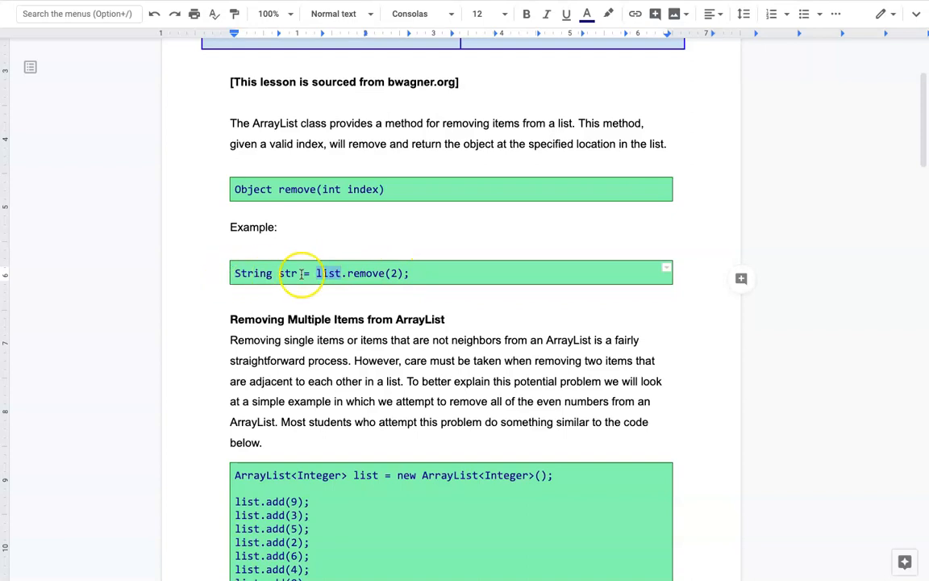
pyautogui.scroll(-3)
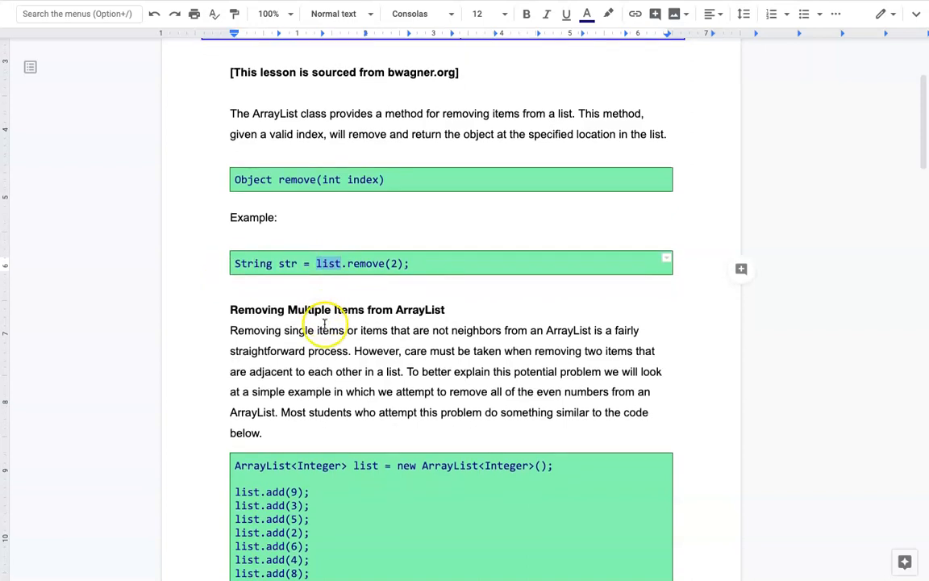
pyautogui.scroll(-3)
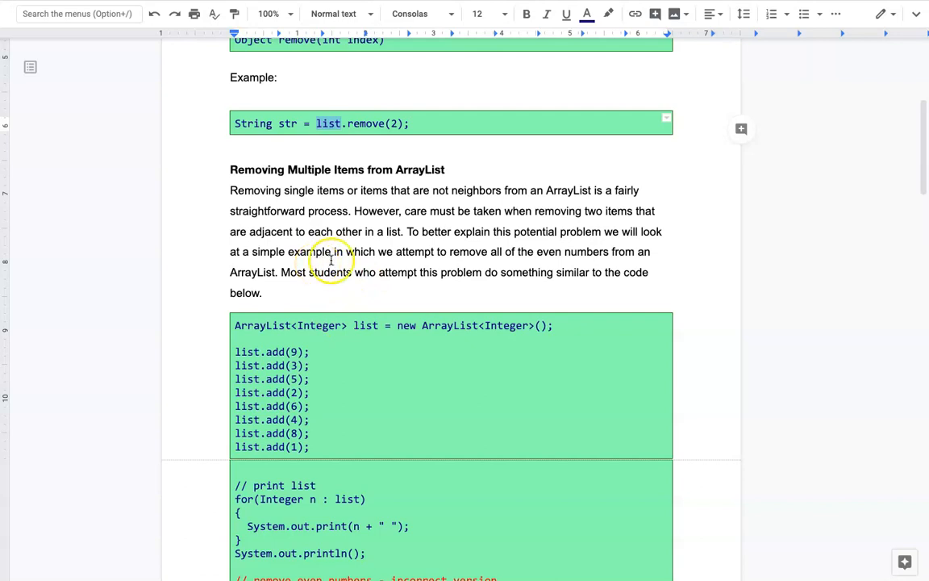
pyautogui.scroll(-3)
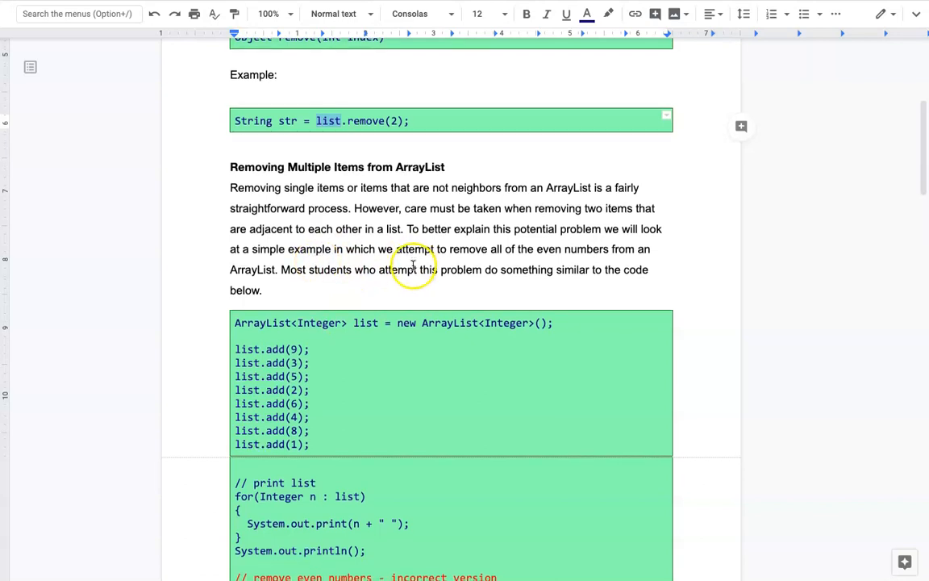
pyautogui.scroll(-3)
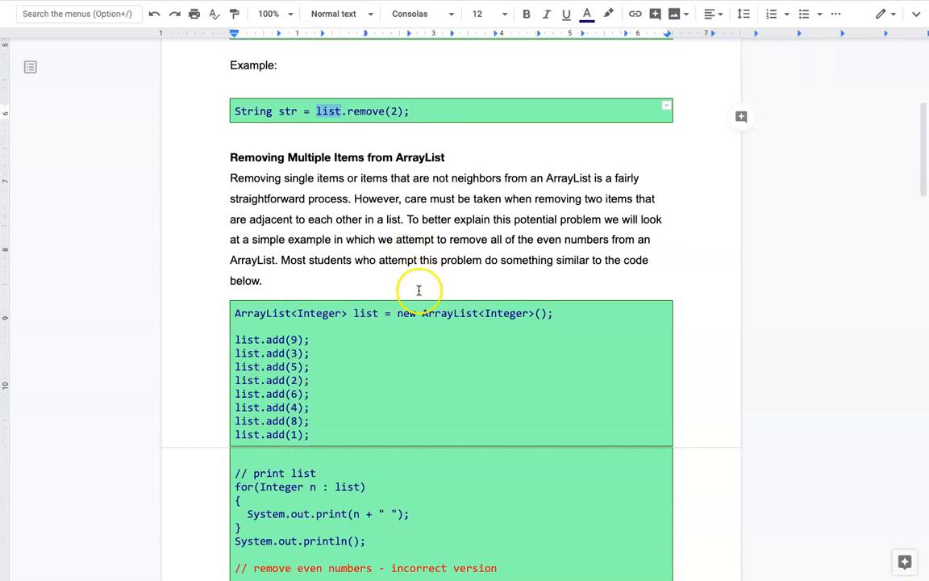
pyautogui.scroll(-3)
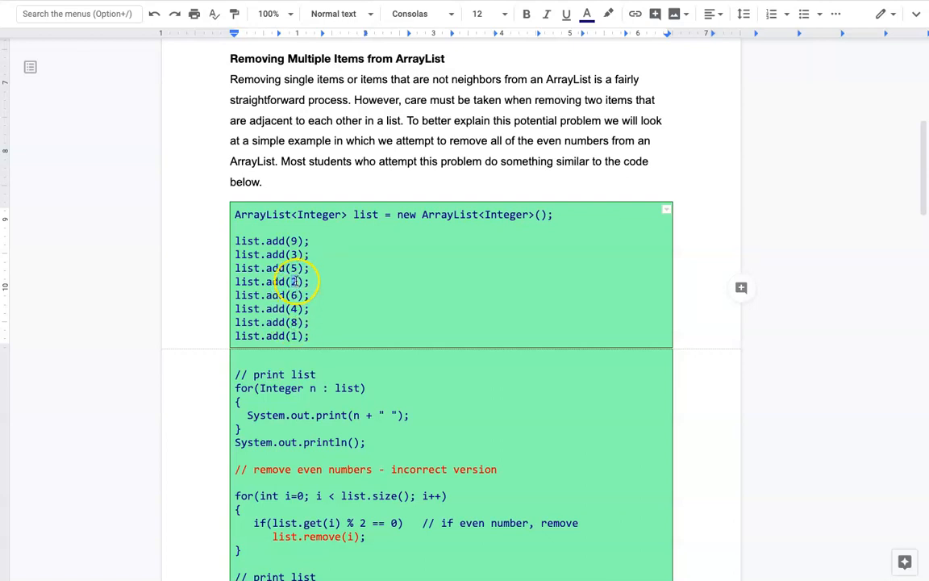
pyautogui.moveTo(287, 335)
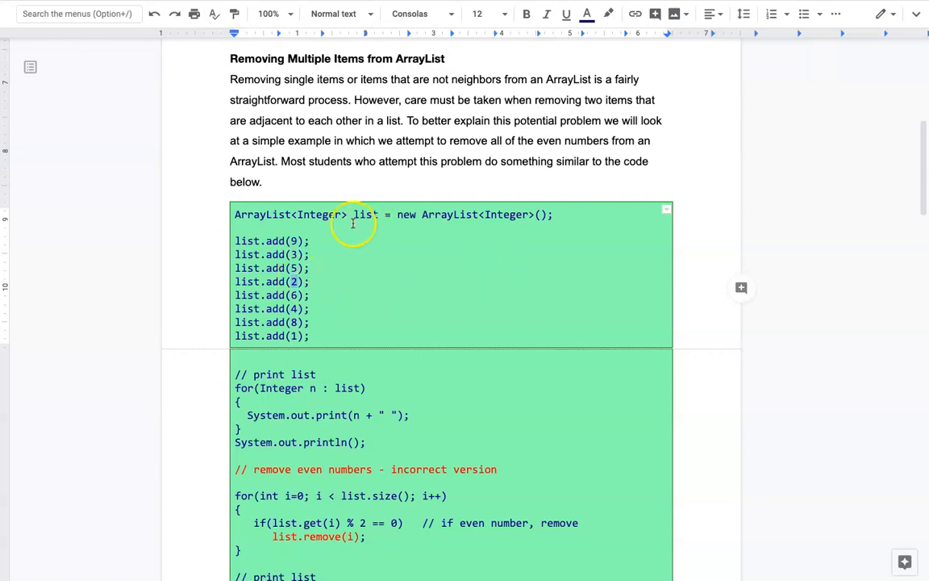
pyautogui.scroll(-3)
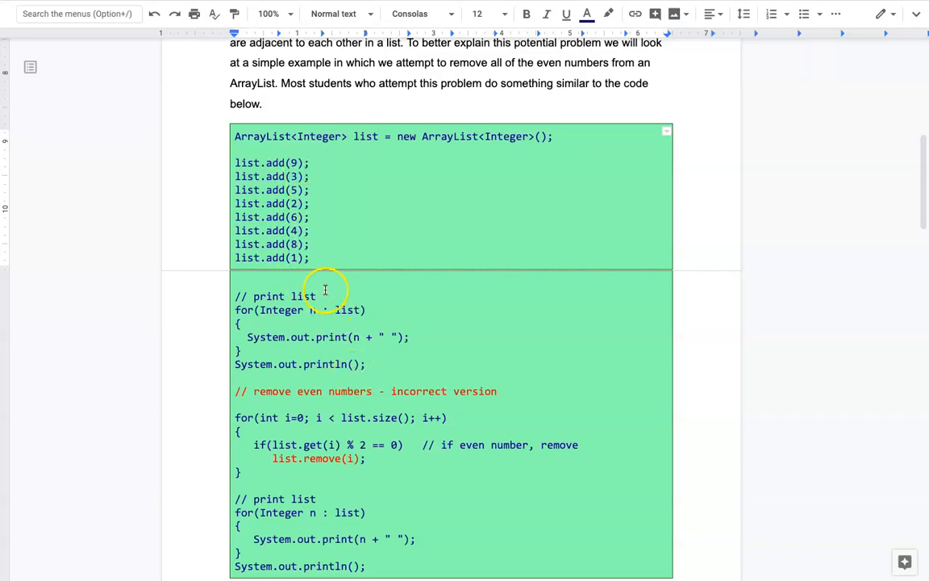
pyautogui.scroll(-3)
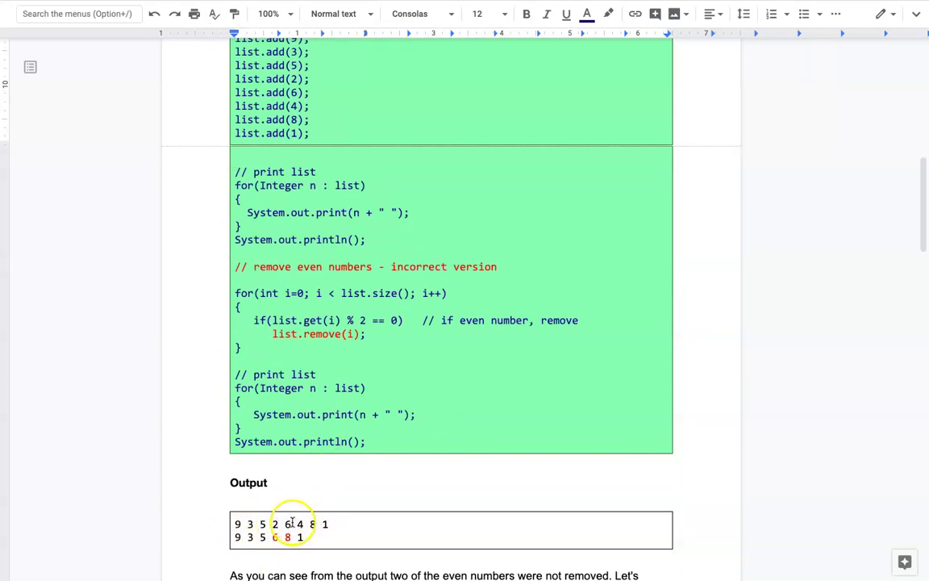
pyautogui.moveTo(297, 171)
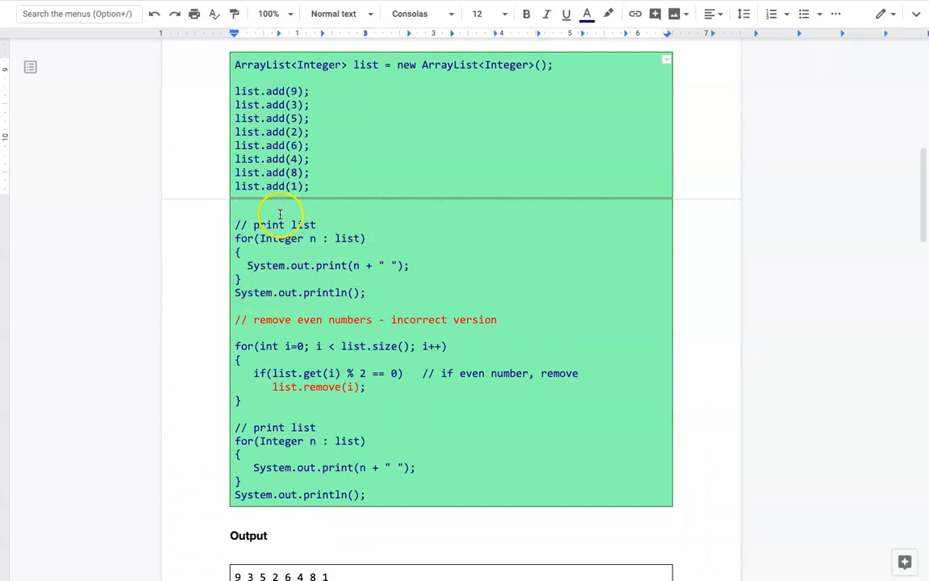
pyautogui.moveTo(294, 239)
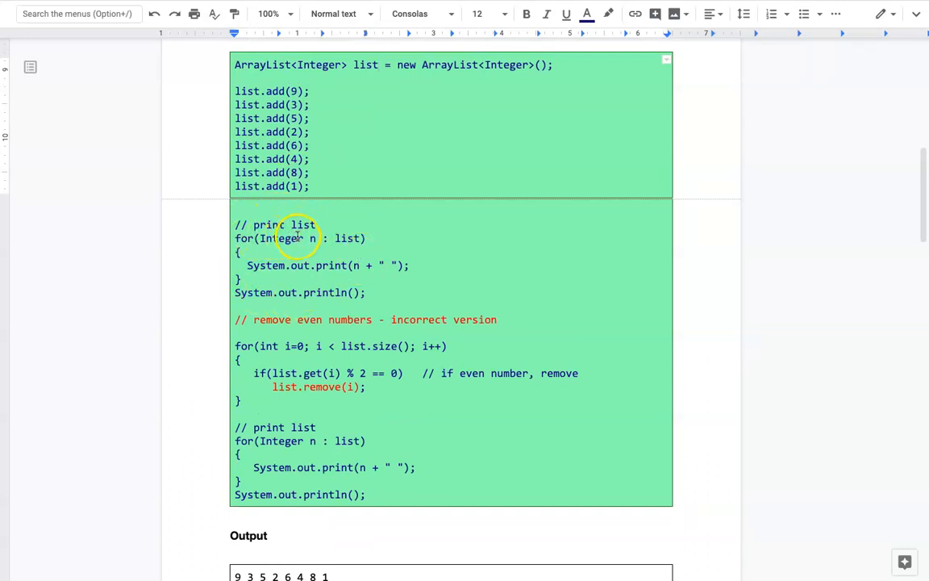
pyautogui.moveTo(305, 239)
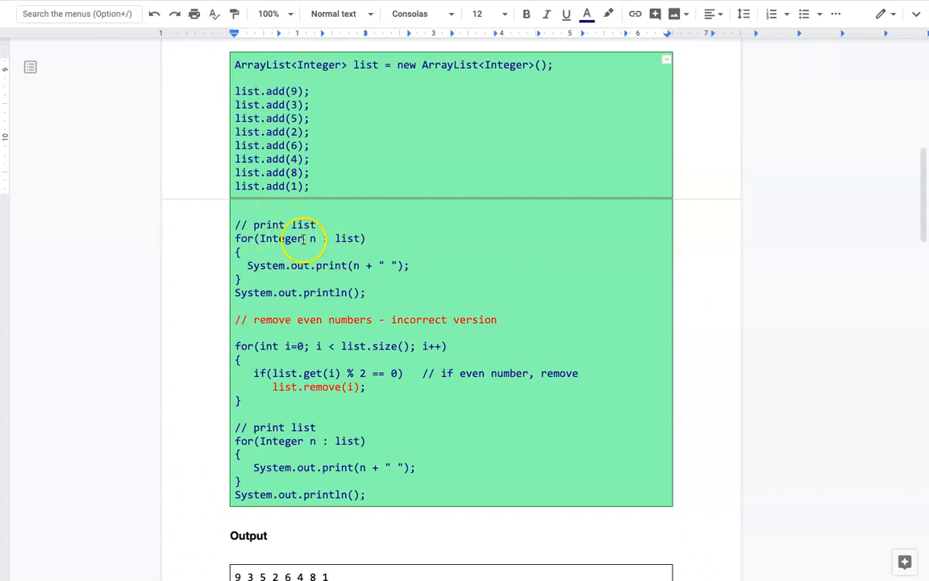
pyautogui.moveTo(363, 264)
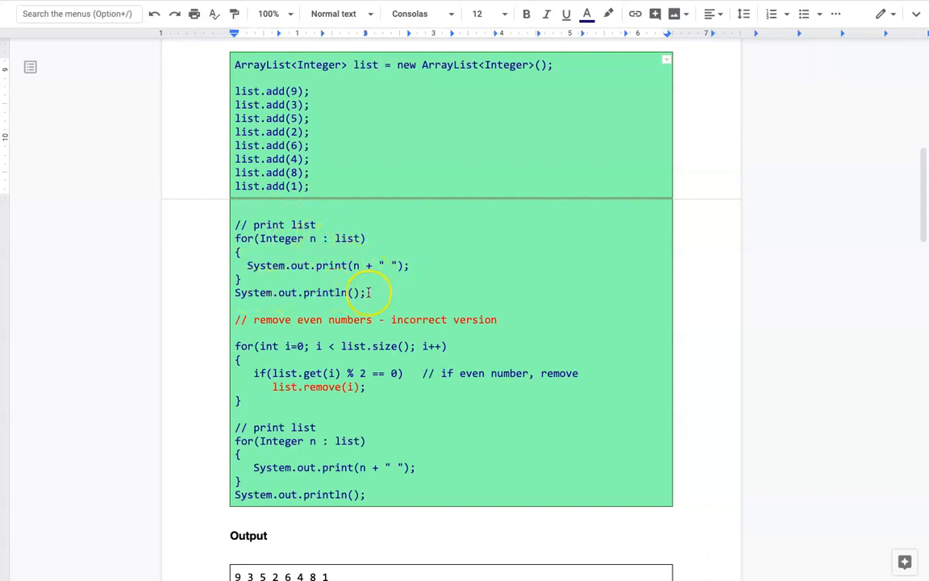
pyautogui.scroll(-3)
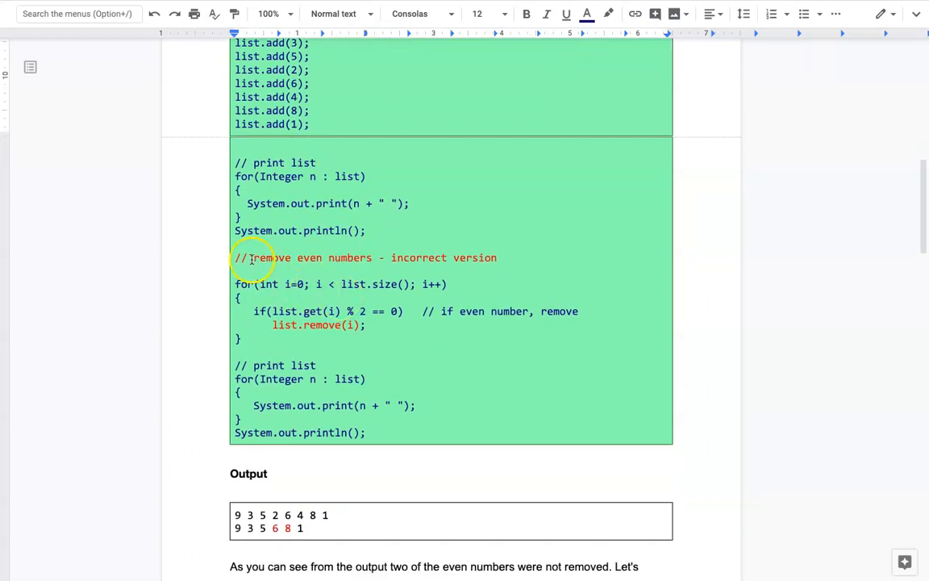
pyautogui.moveTo(298, 266)
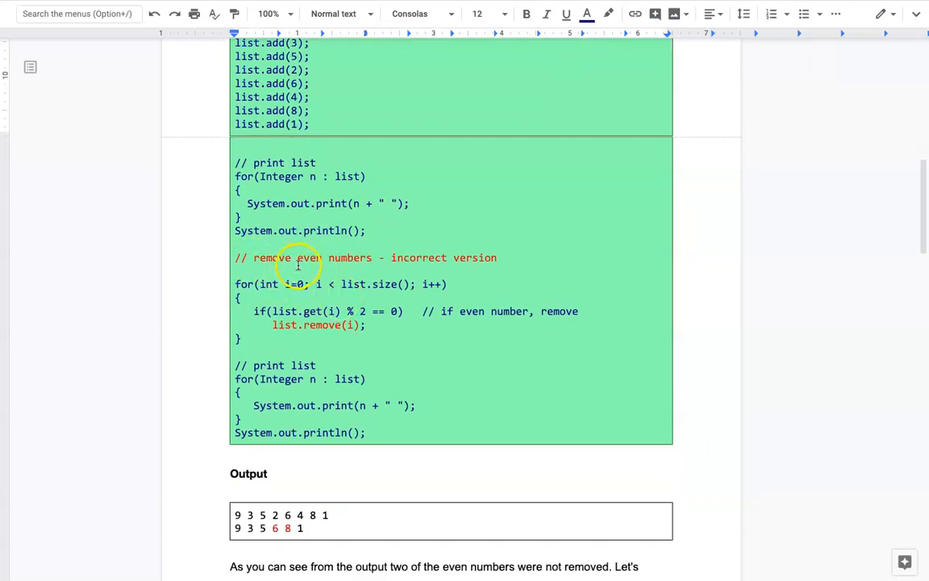
pyautogui.moveTo(455, 320)
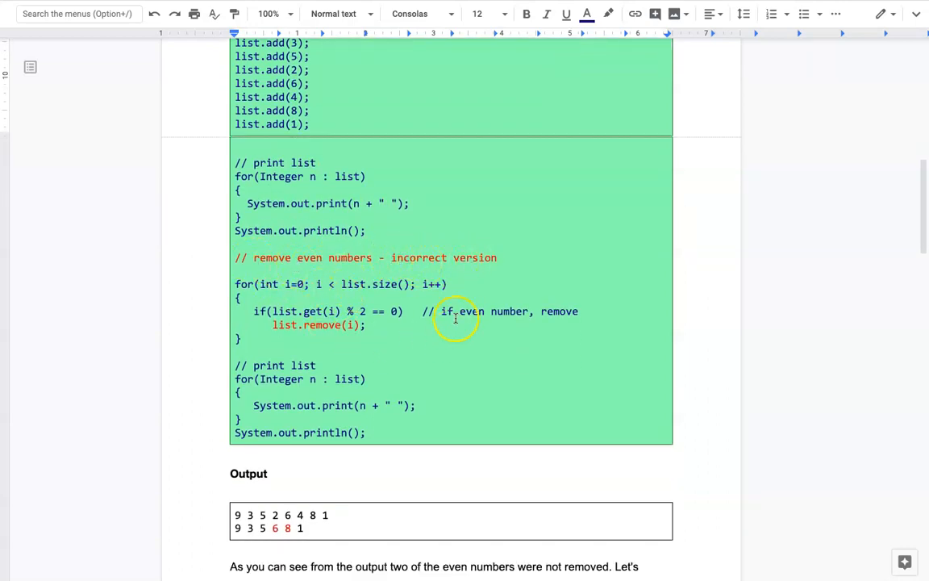
pyautogui.scroll(-3)
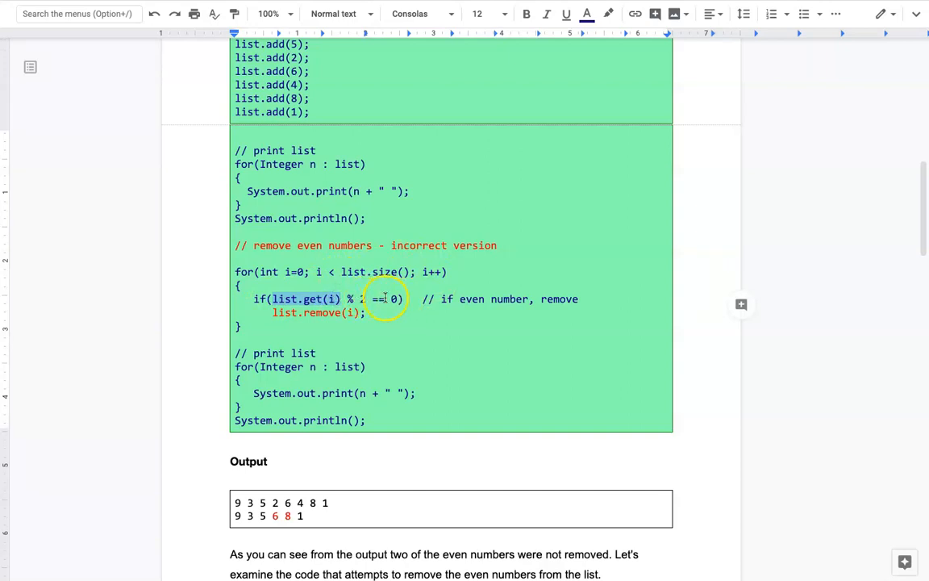
pyautogui.moveTo(326, 298)
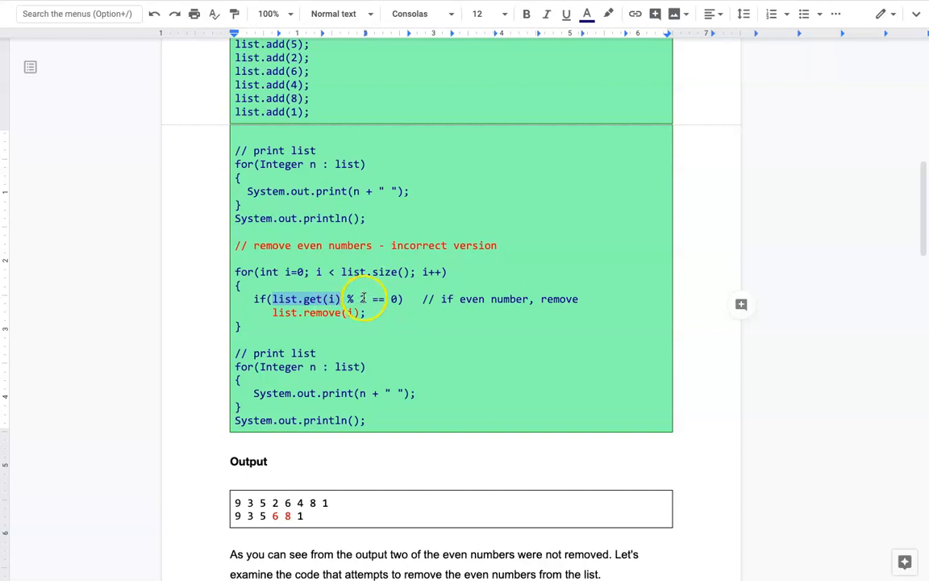
pyautogui.moveTo(393, 298)
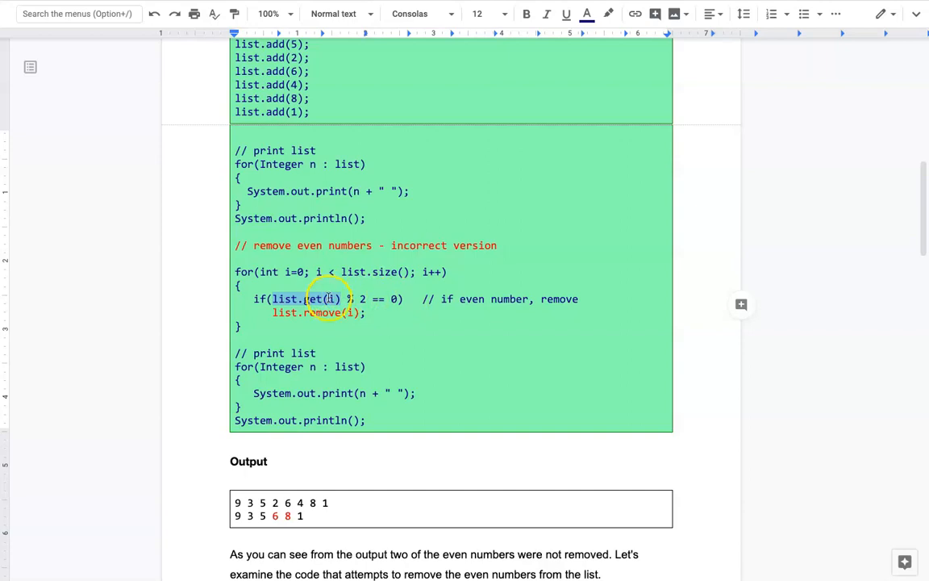
pyautogui.moveTo(390, 290)
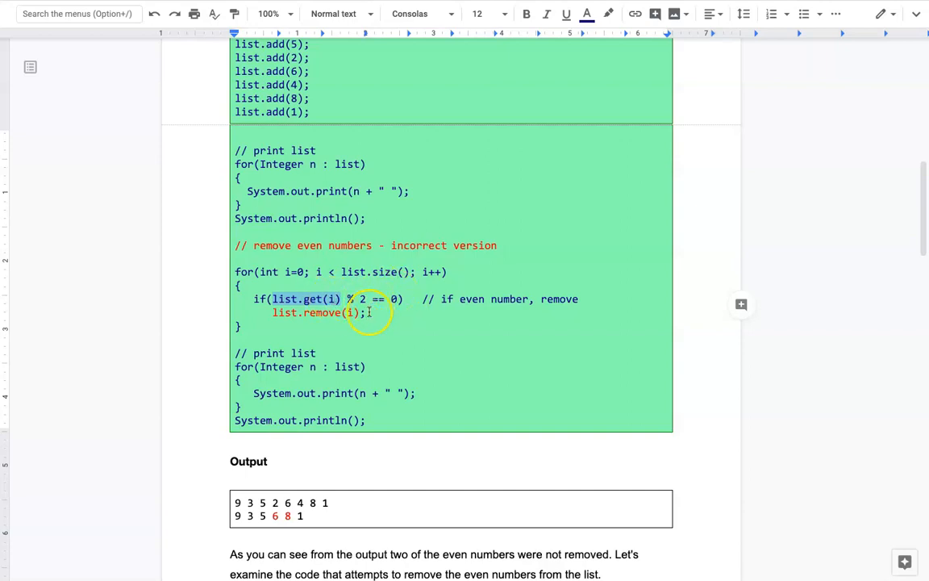
pyautogui.doubleClick(315, 313)
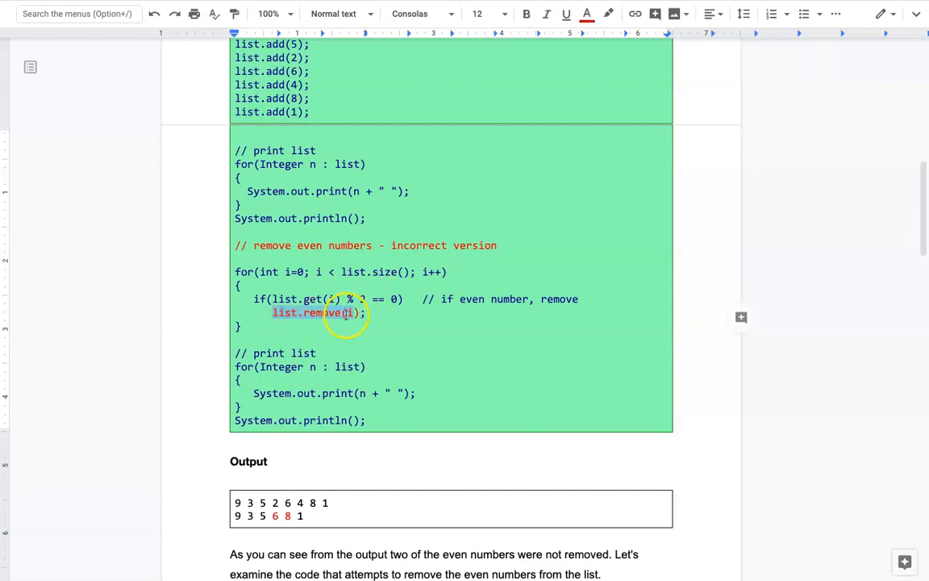
pyautogui.moveTo(312, 281)
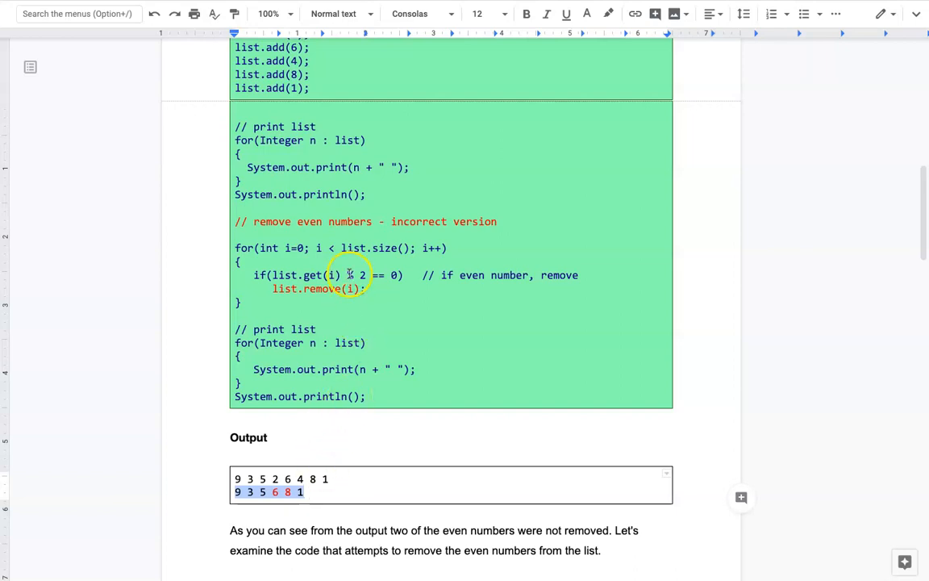
pyautogui.scroll(-3)
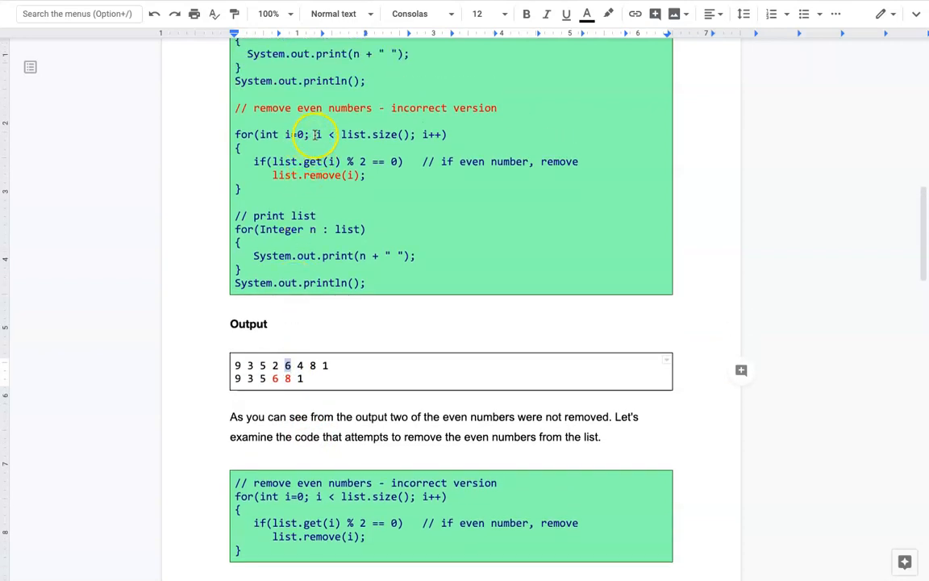
pyautogui.moveTo(332, 166)
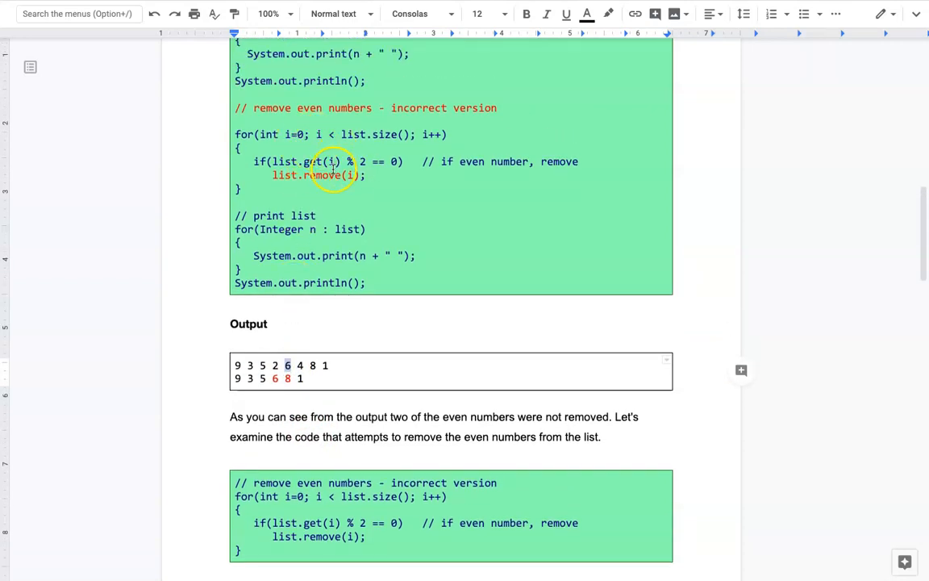
pyautogui.moveTo(297, 313)
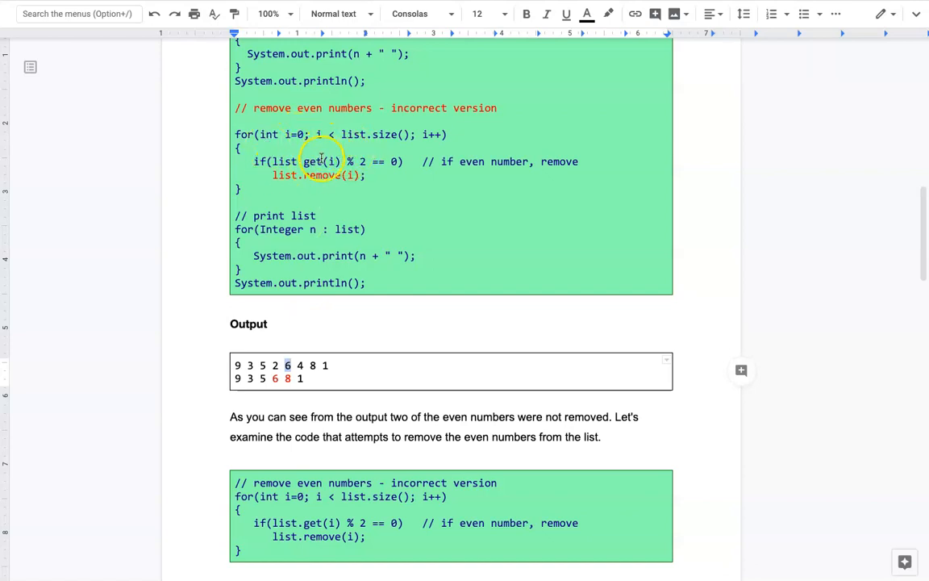
pyautogui.moveTo(350, 158)
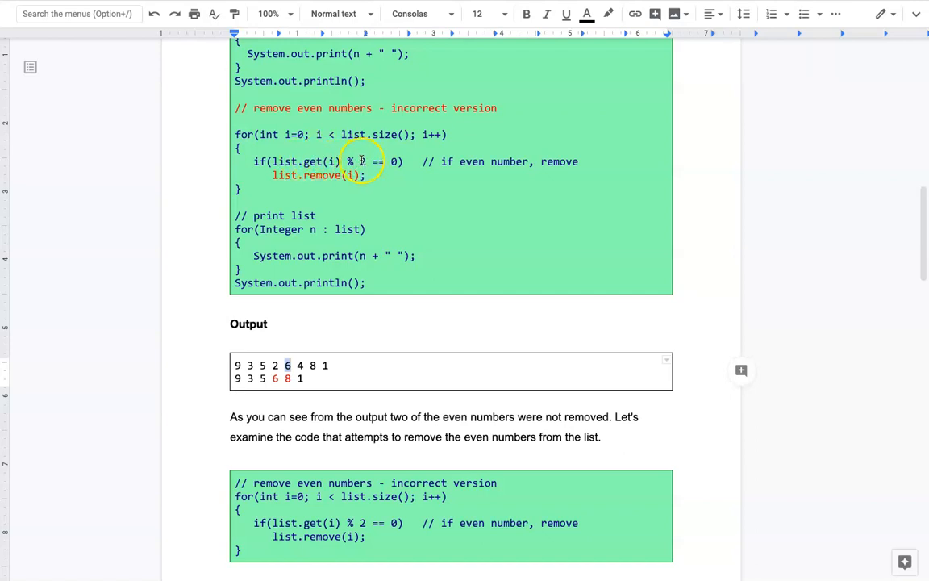
pyautogui.moveTo(365, 156)
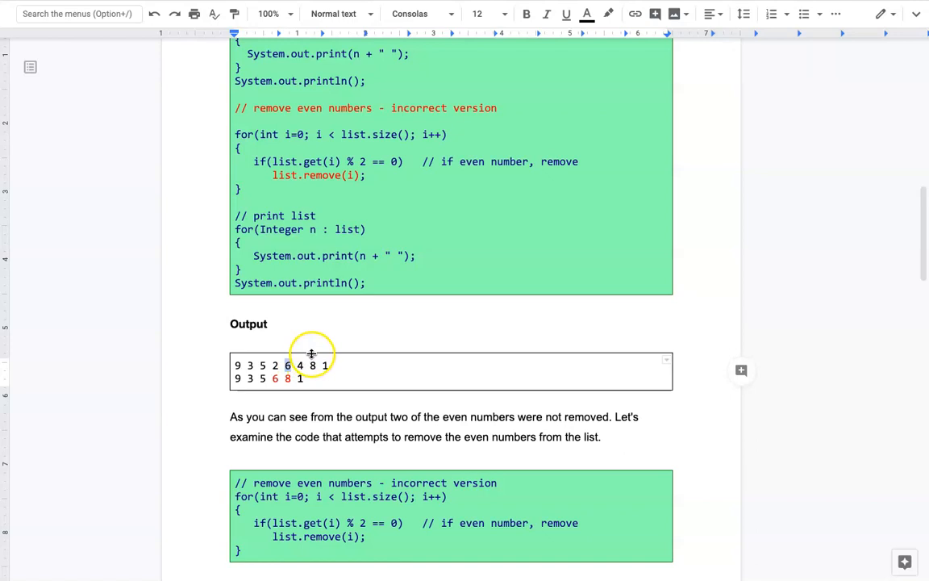
pyautogui.moveTo(305, 354)
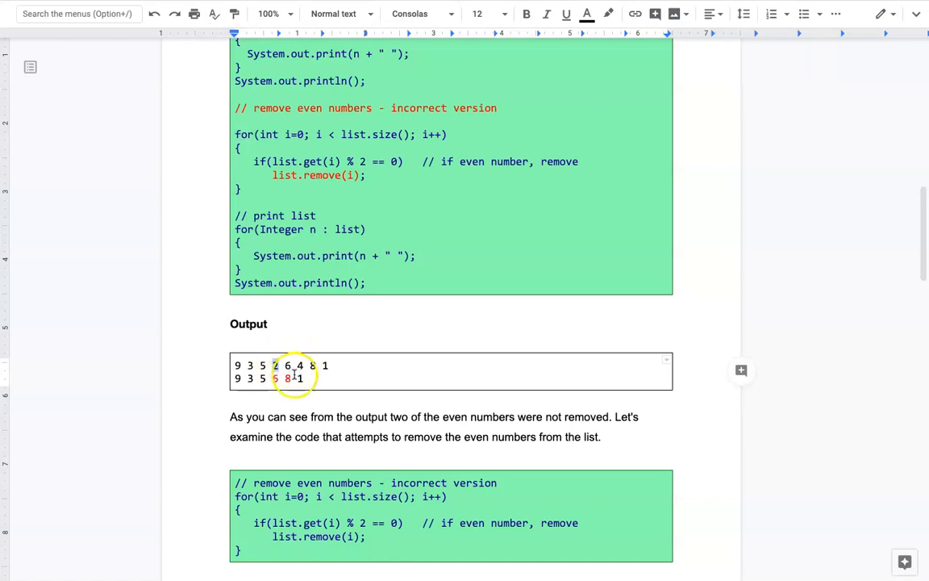
# - Scroll past the index tables explaining the skipped even number to the How to Fix Problem code
pyautogui.scroll(-3)
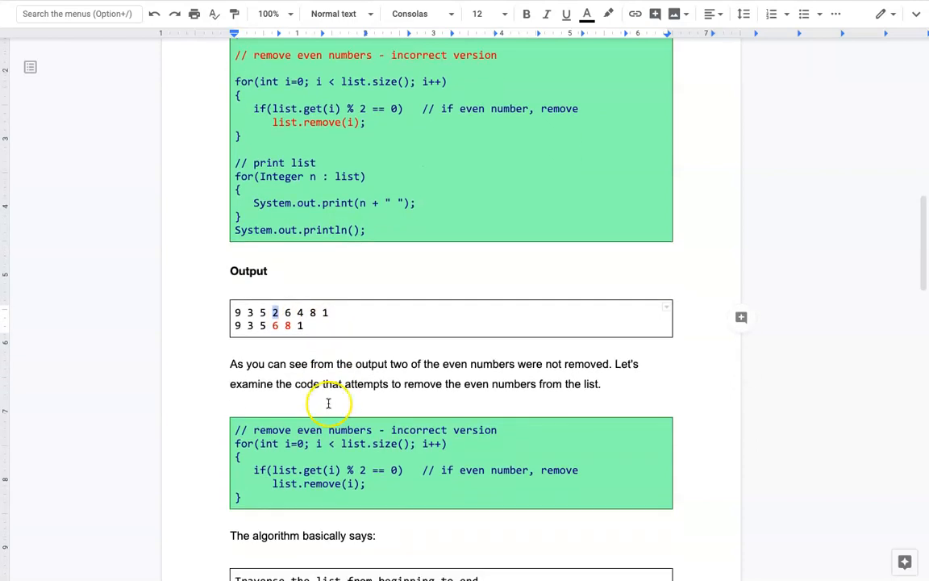
pyautogui.scroll(-3)
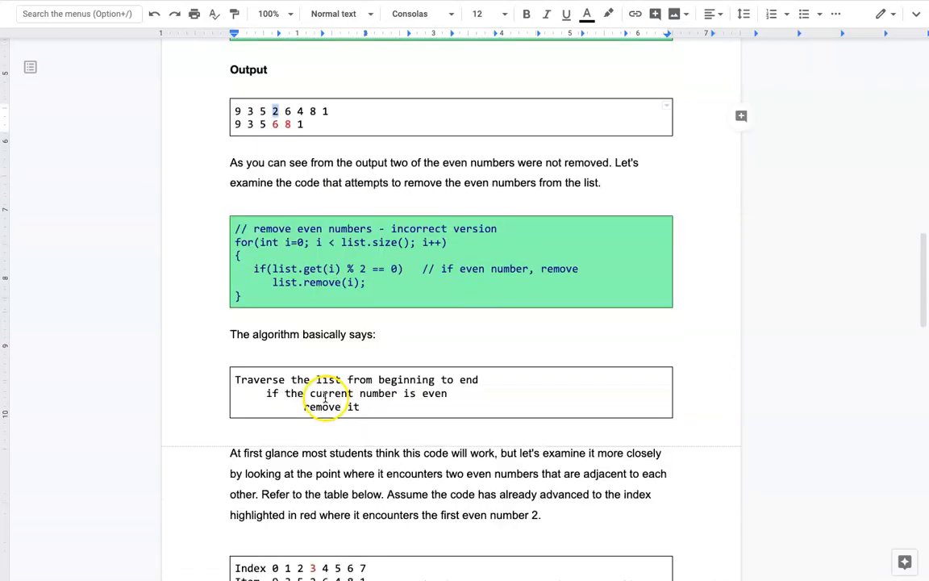
pyautogui.scroll(-3)
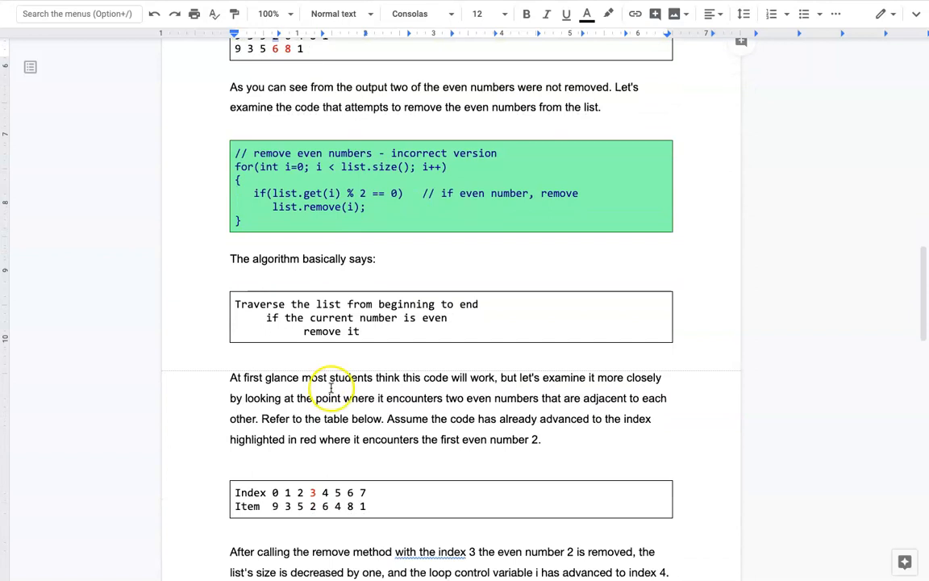
pyautogui.moveTo(252, 321)
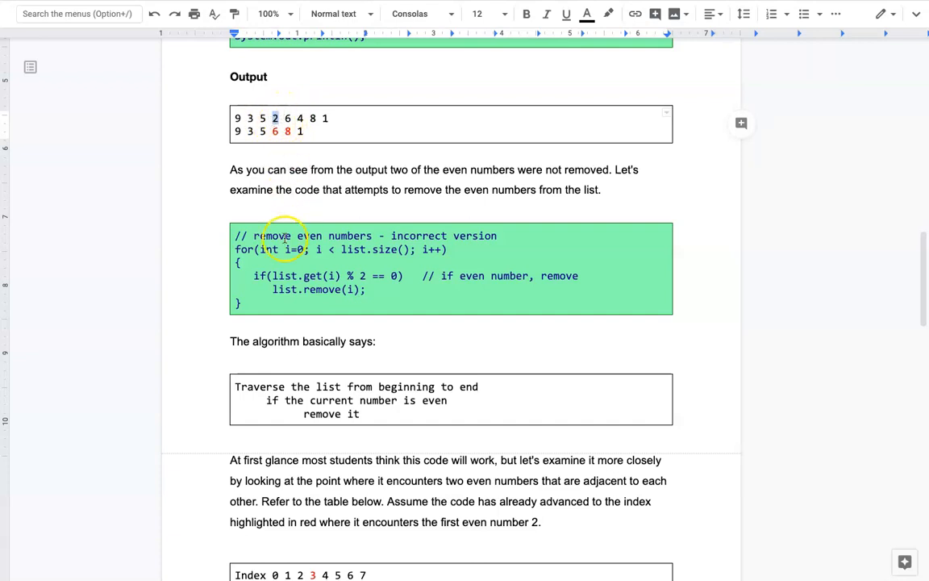
pyautogui.scroll(-3)
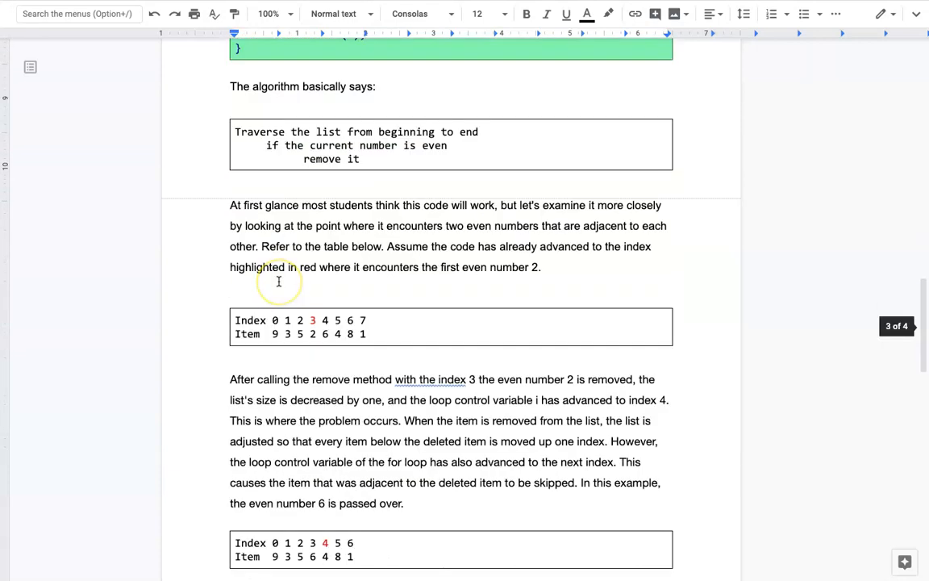
pyautogui.scroll(-3)
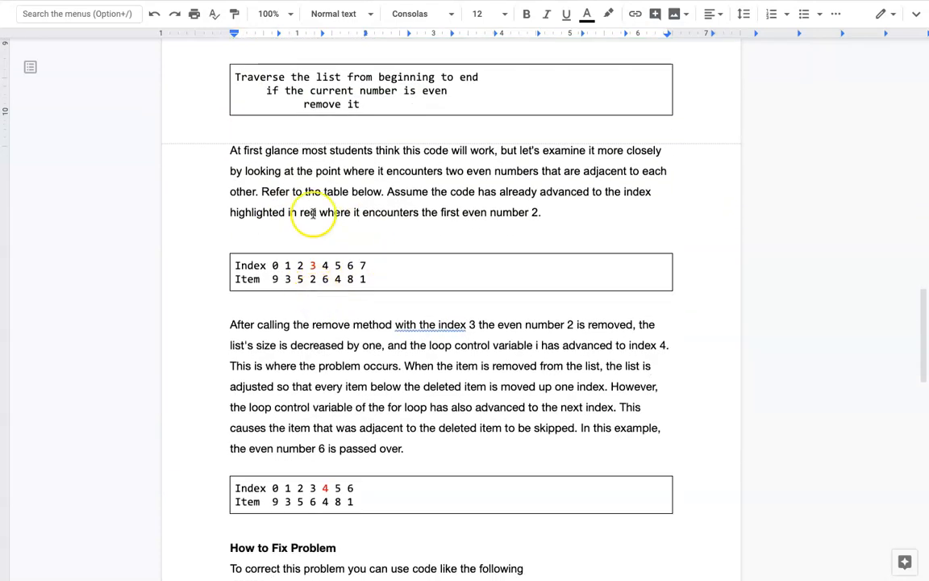
pyautogui.scroll(-3)
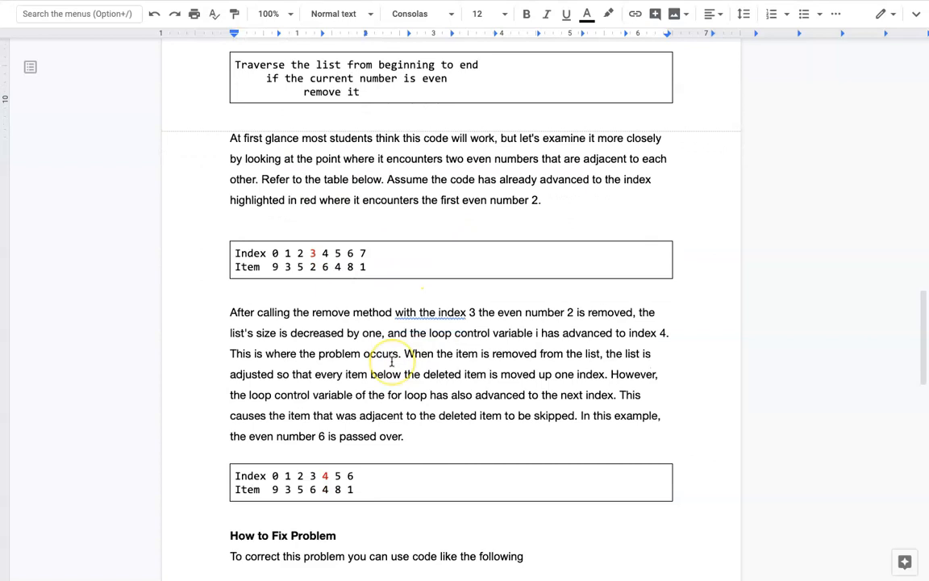
pyautogui.scroll(-3)
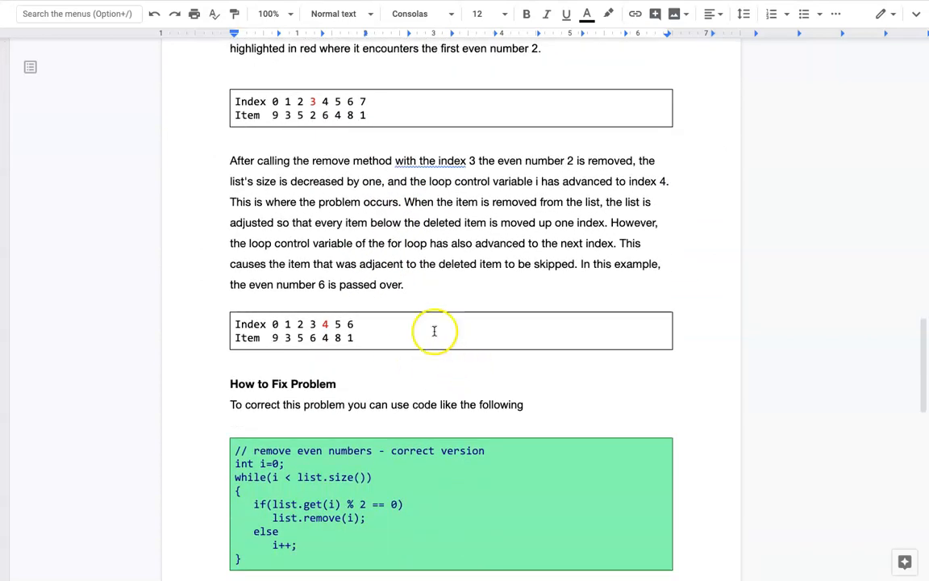
pyautogui.scroll(-3)
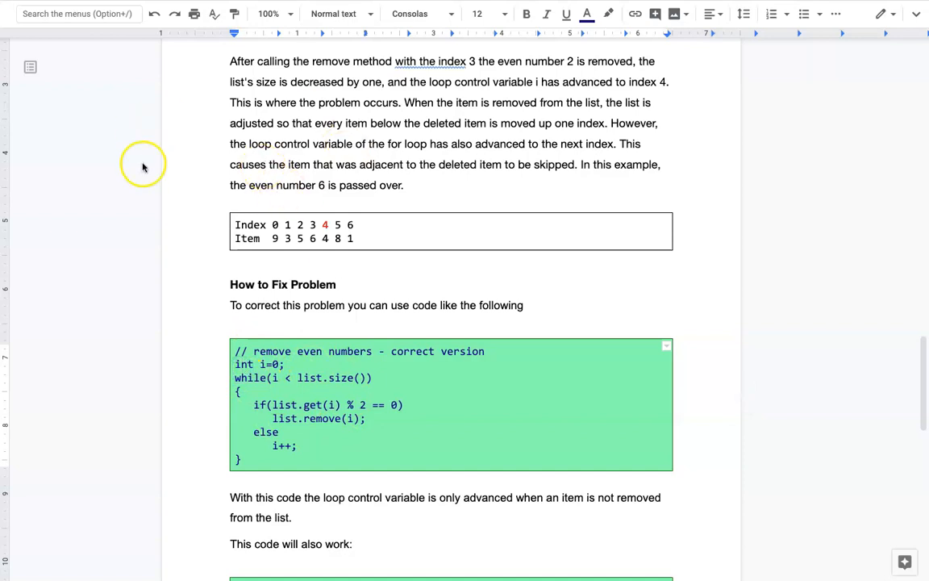
pyautogui.moveTo(239, 366)
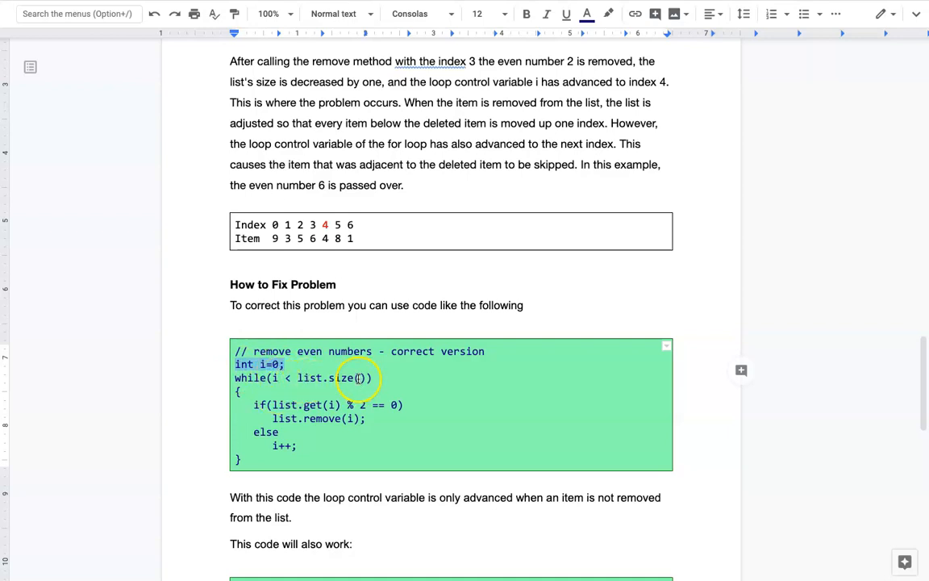
pyautogui.moveTo(255, 405)
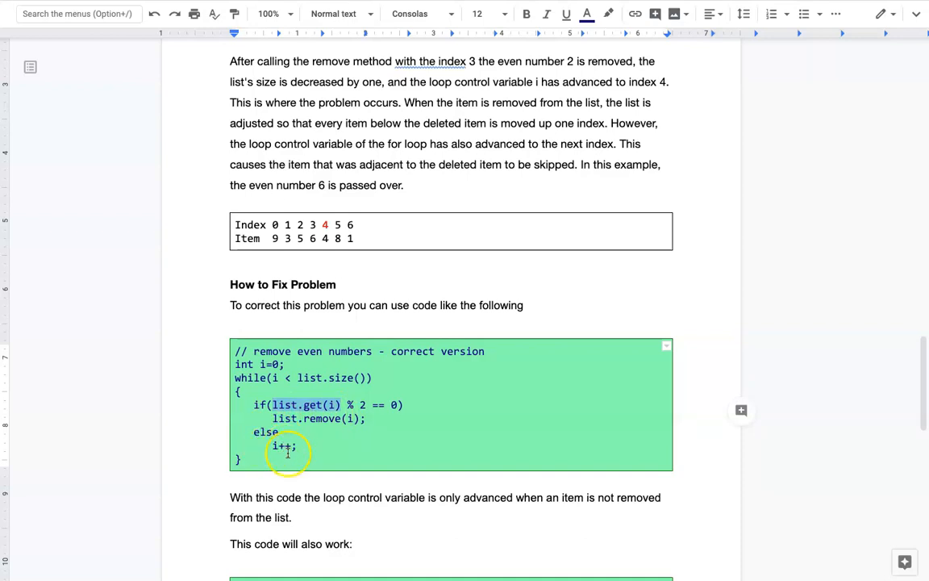
pyautogui.moveTo(336, 378)
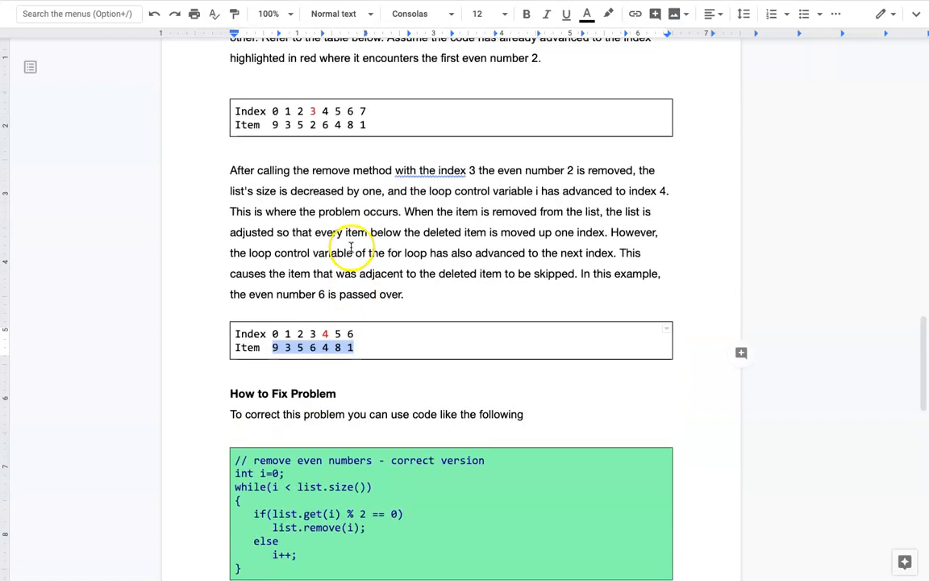
pyautogui.scroll(-3)
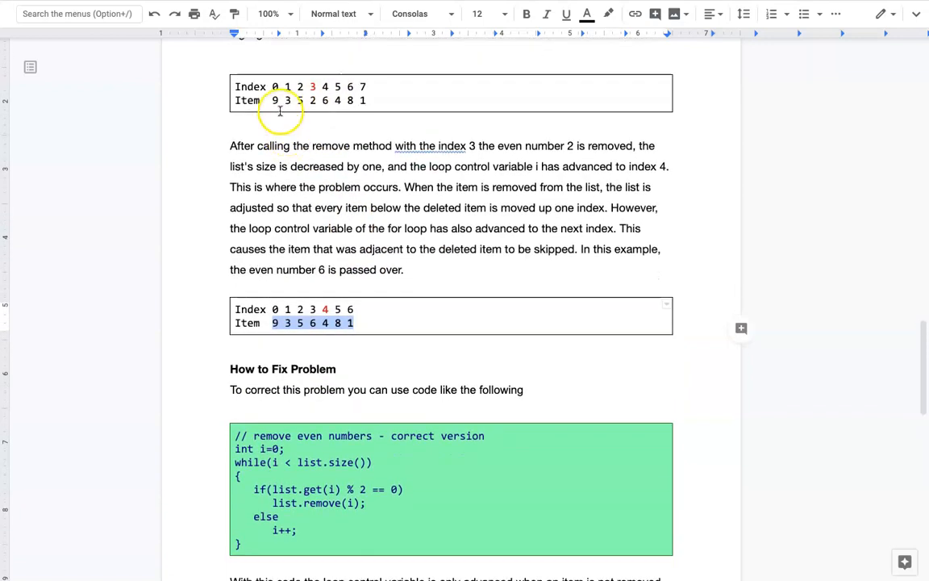
pyautogui.moveTo(287, 436)
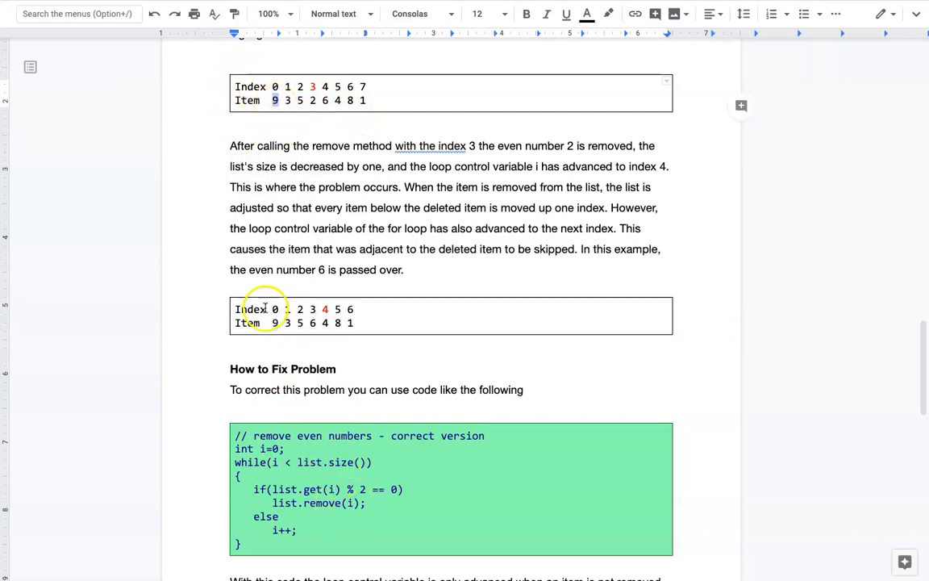
pyautogui.click(284, 87)
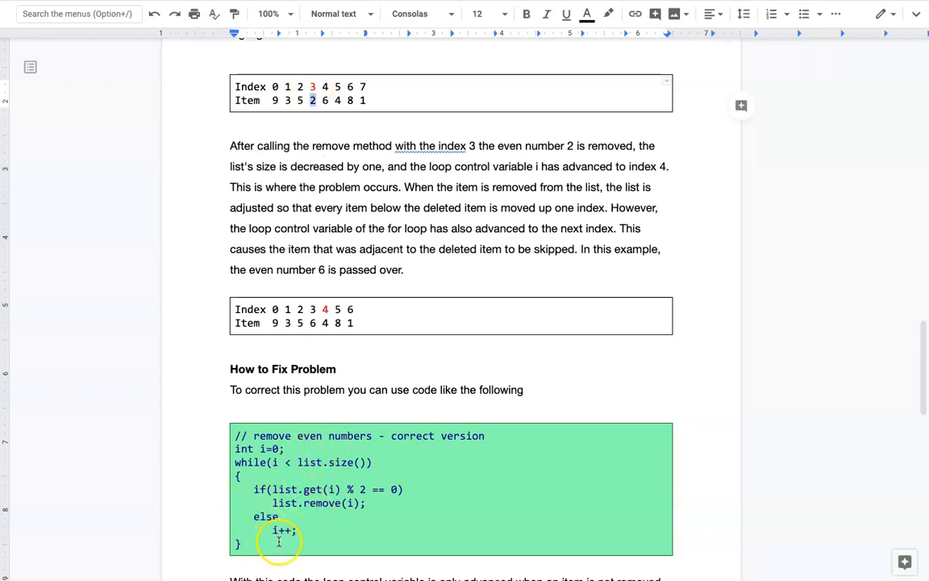
pyautogui.moveTo(299, 492)
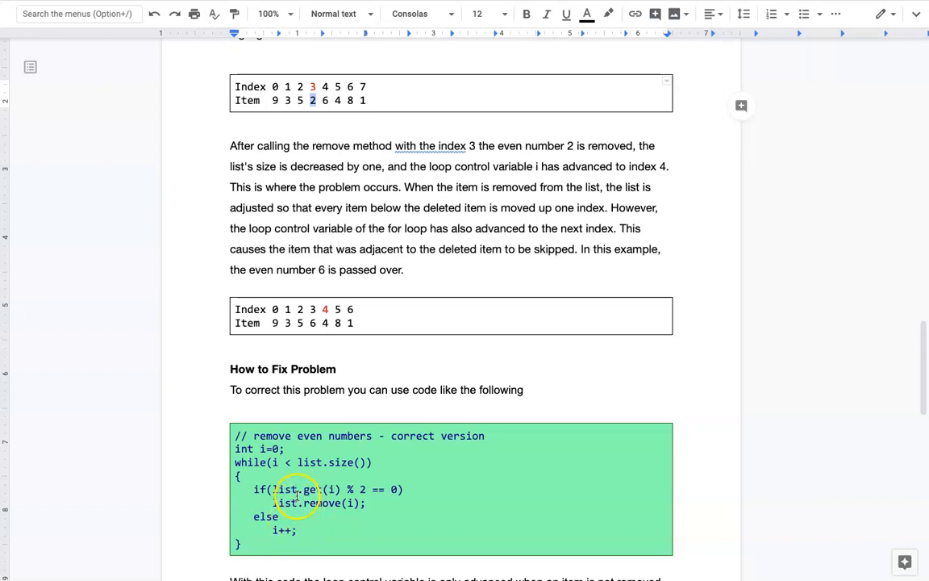
pyautogui.moveTo(274, 529)
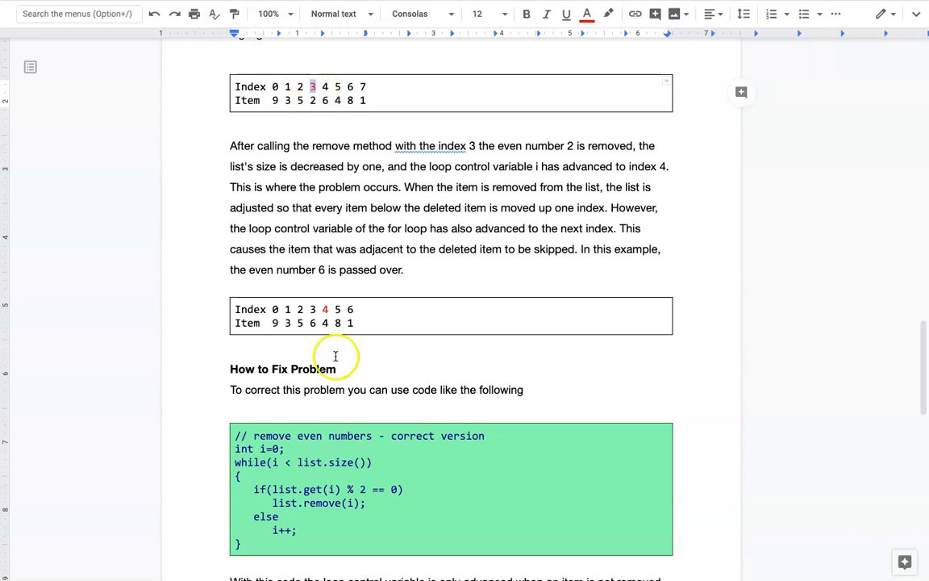
pyautogui.moveTo(335, 94)
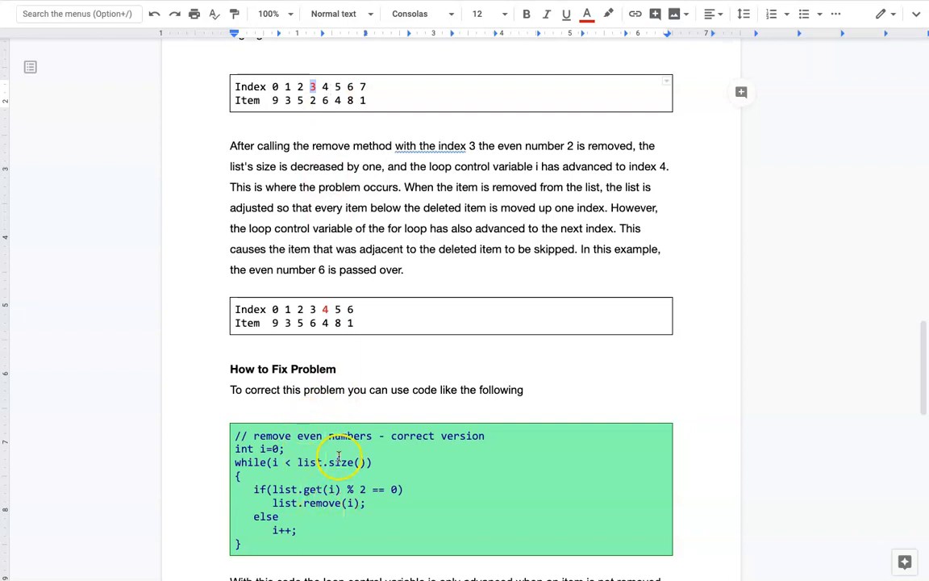
pyautogui.scroll(-3)
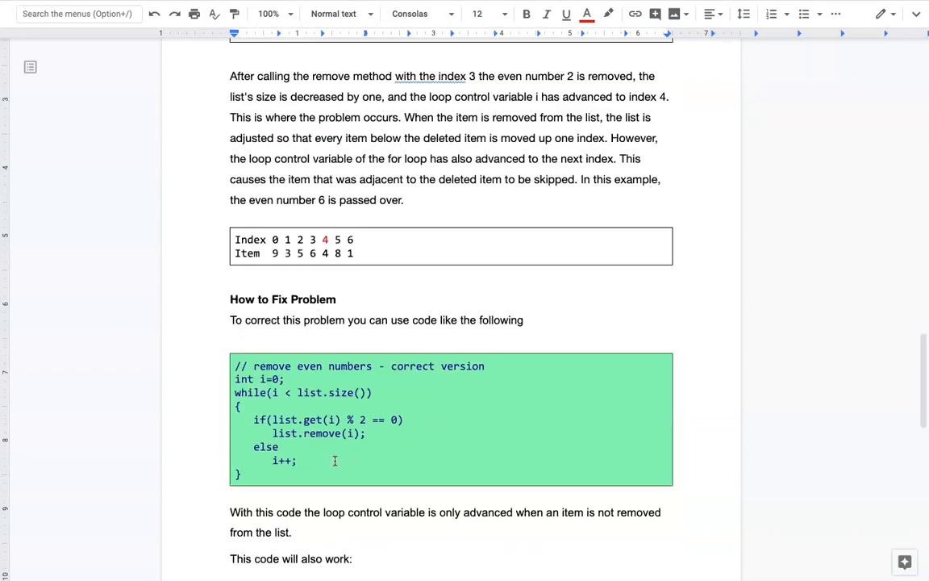
pyautogui.scroll(-3)
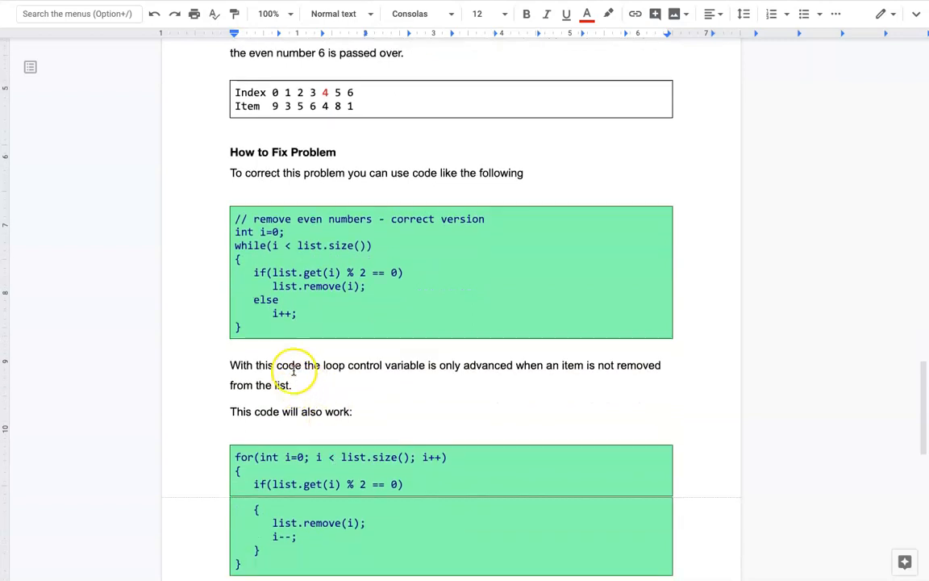
pyautogui.moveTo(234, 199)
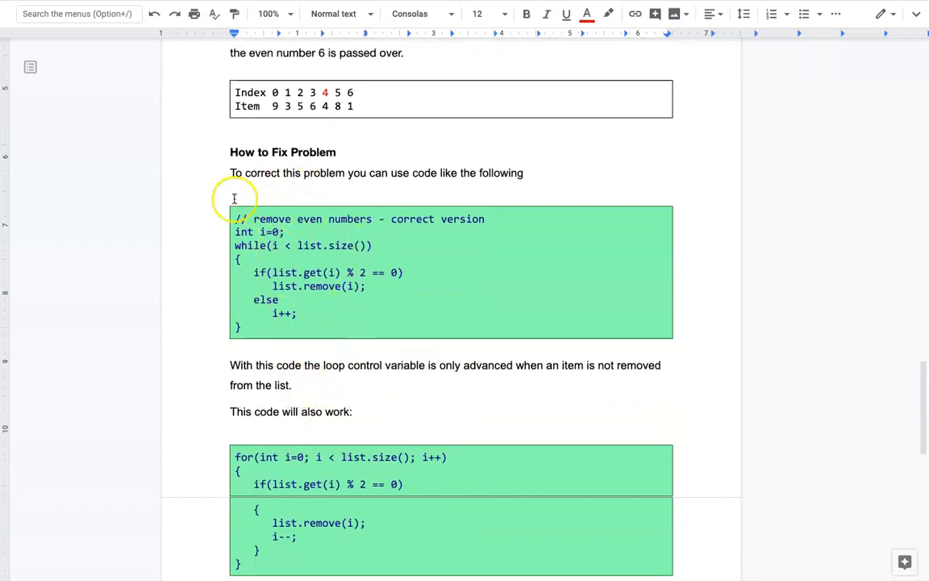
pyautogui.scroll(-3)
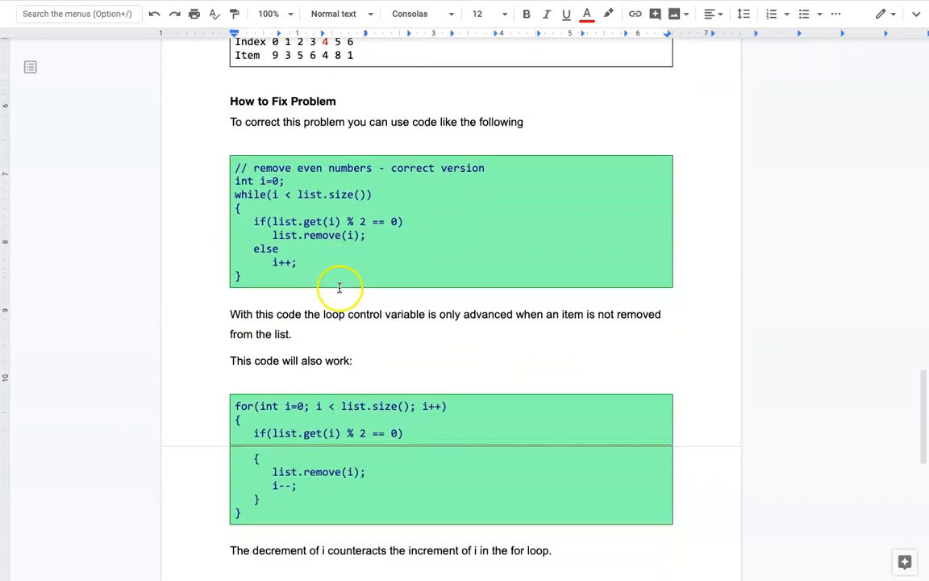
pyautogui.scroll(-3)
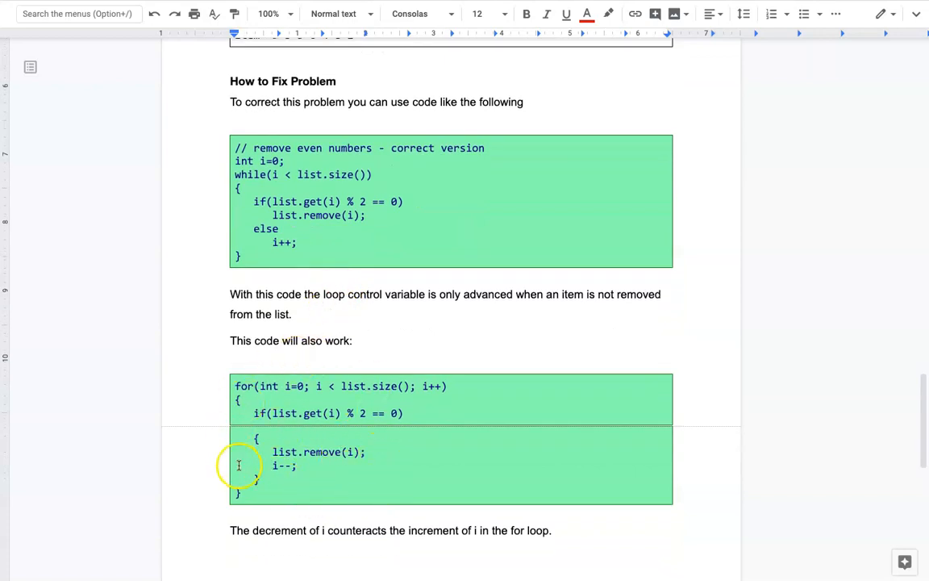
pyautogui.moveTo(349, 451)
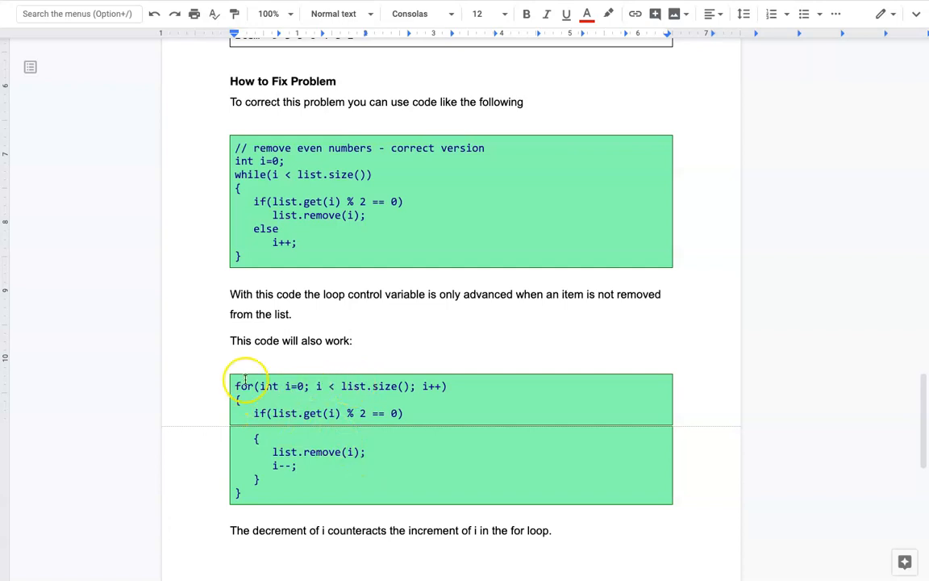
pyautogui.moveTo(296, 387)
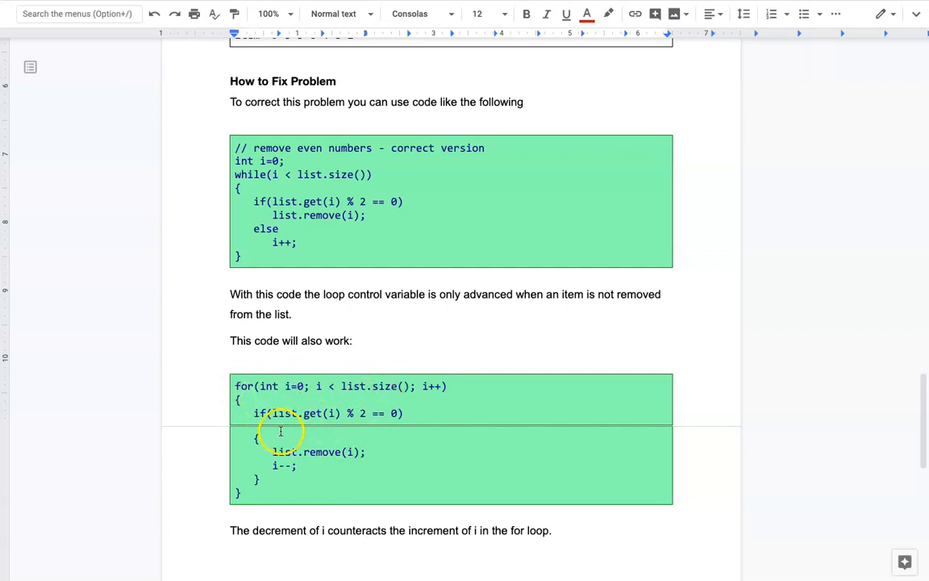
pyautogui.moveTo(323, 448)
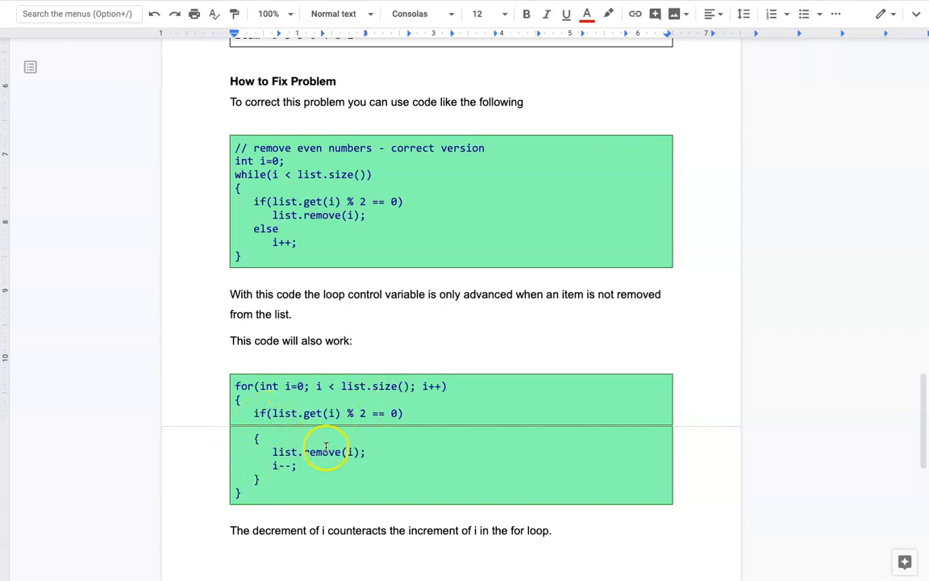
pyautogui.moveTo(266, 414)
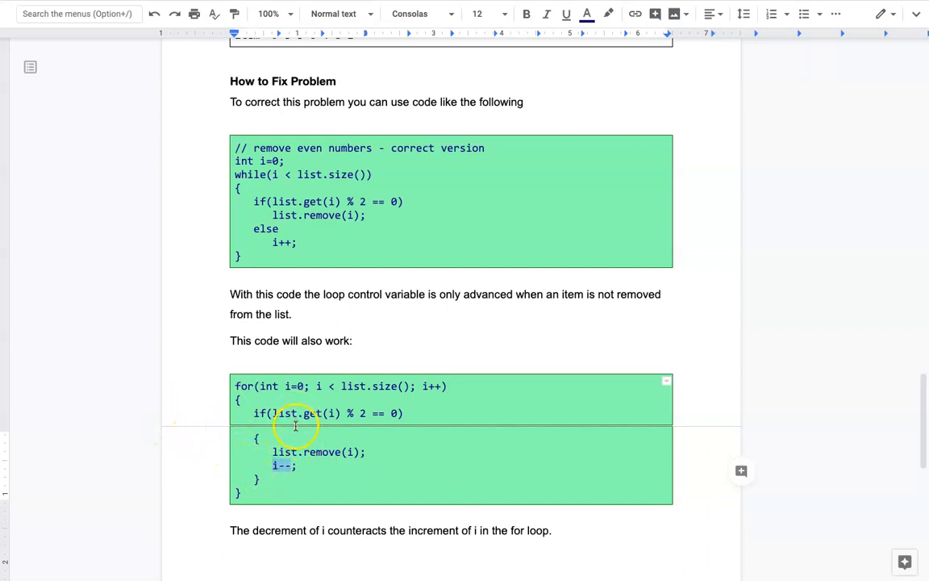
pyautogui.scroll(3)
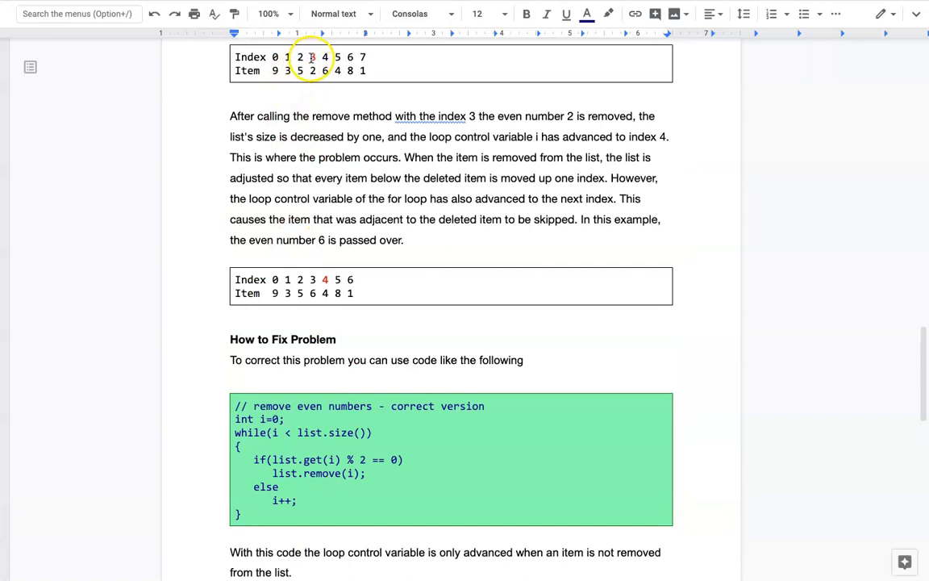
pyautogui.scroll(-3)
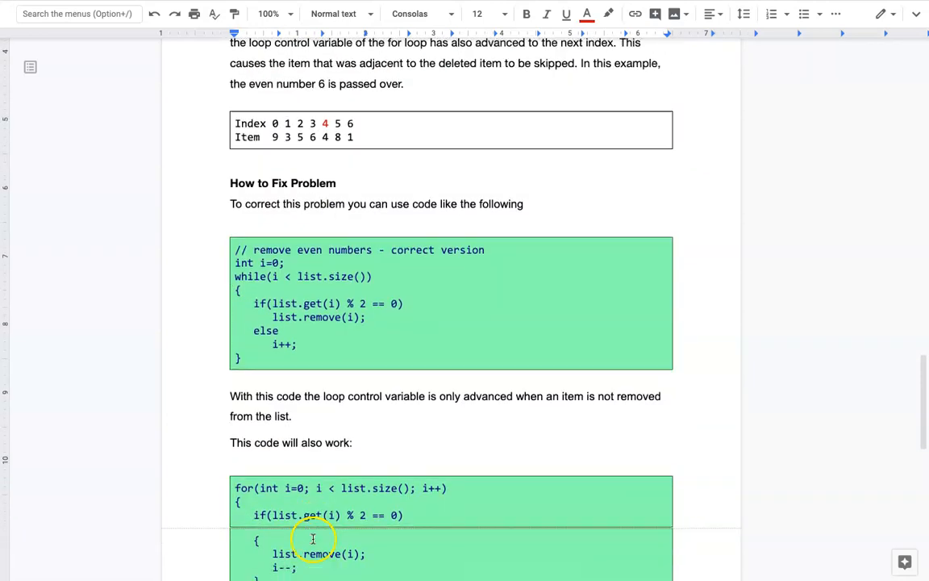
pyautogui.scroll(-3)
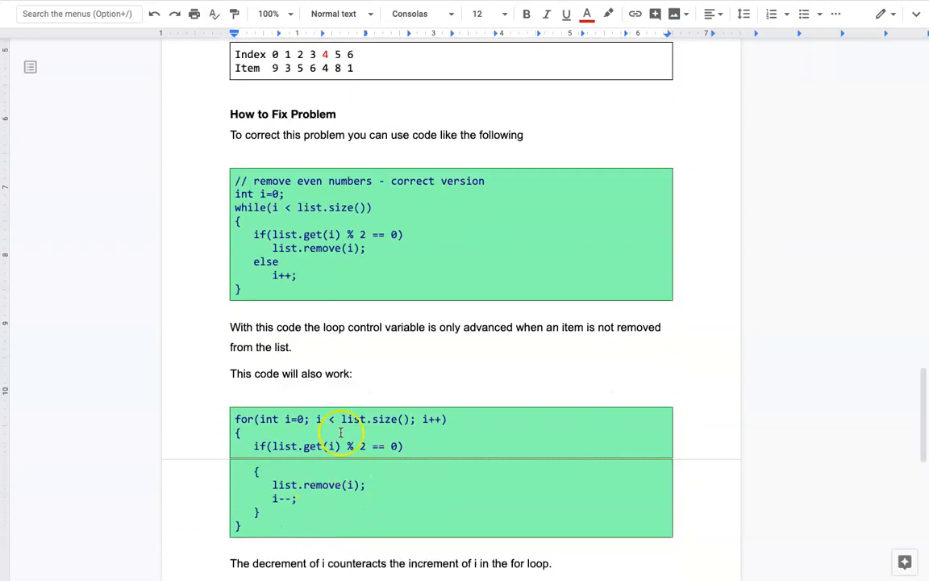
pyautogui.moveTo(275, 499)
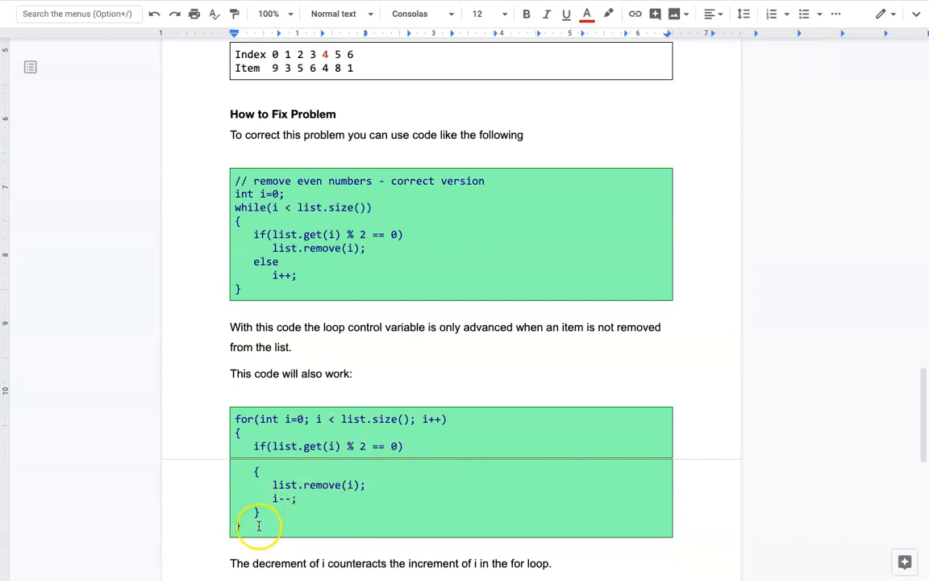
pyautogui.moveTo(426, 427)
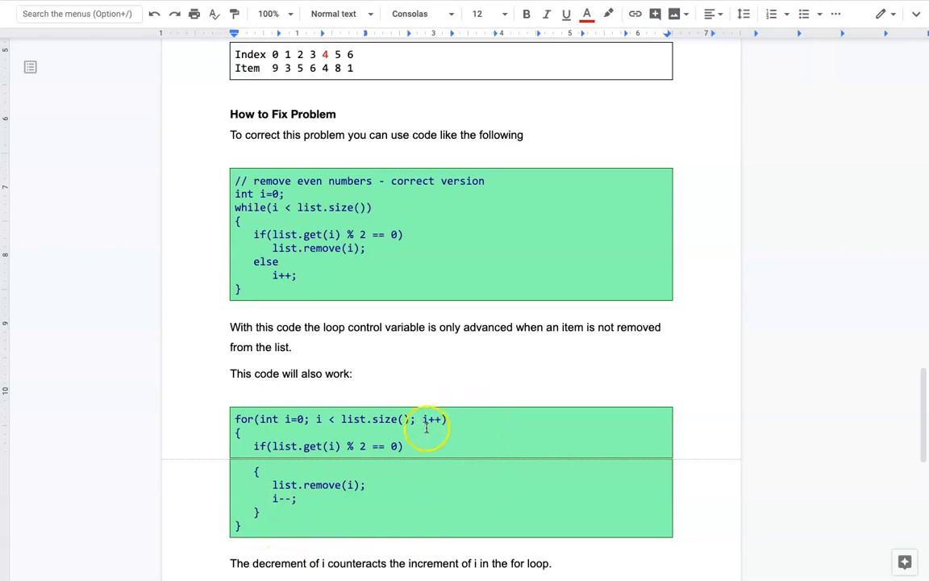
pyautogui.moveTo(410, 409)
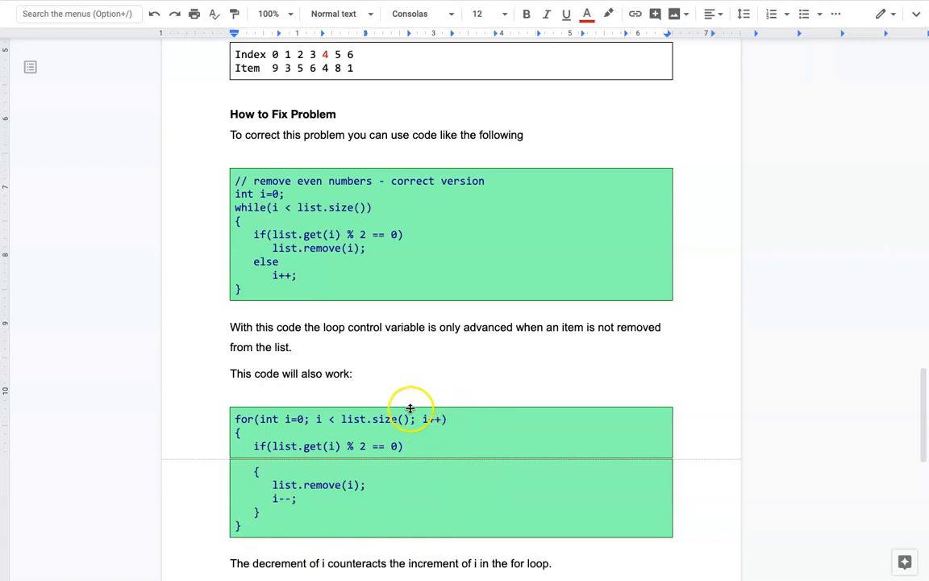
pyautogui.moveTo(368, 419)
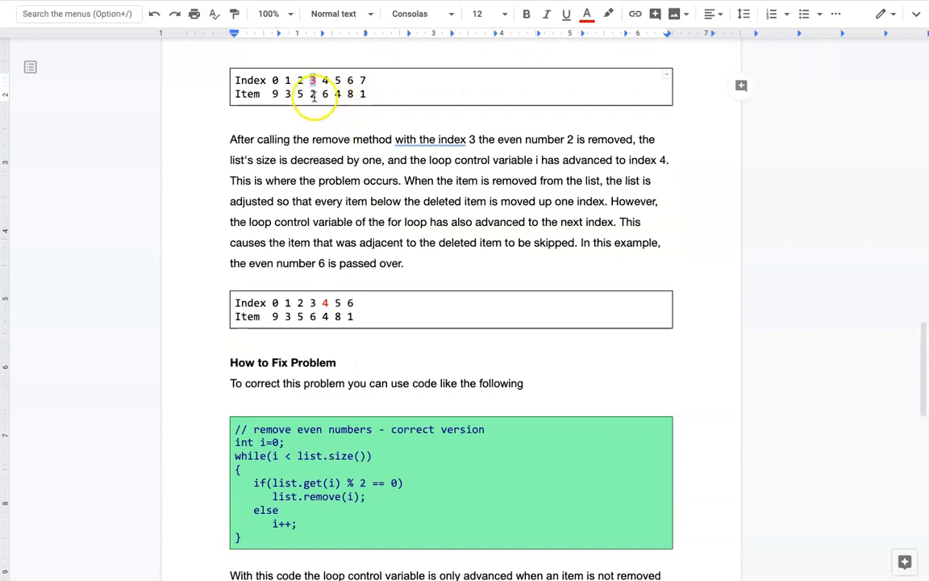
pyautogui.moveTo(355, 365)
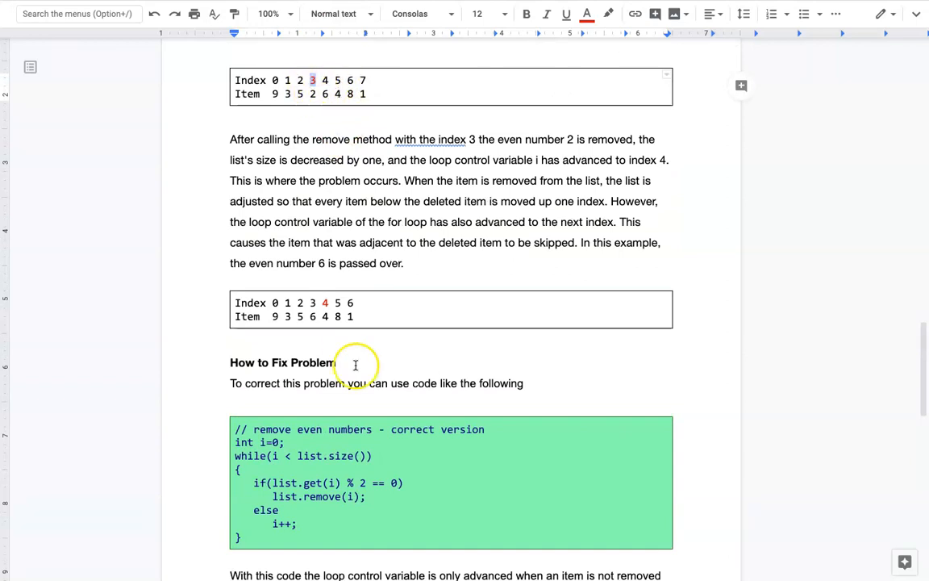
pyautogui.scroll(-3)
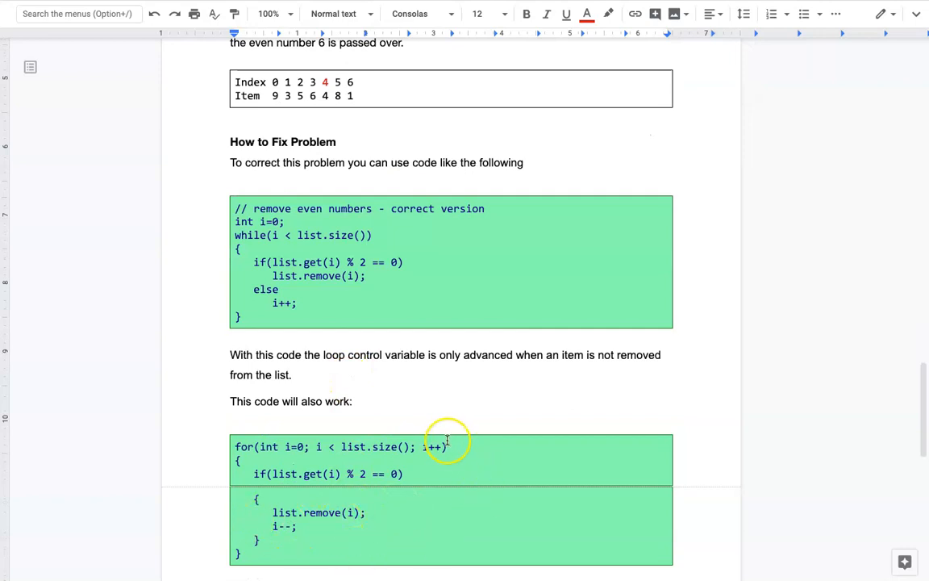
pyautogui.moveTo(444, 449)
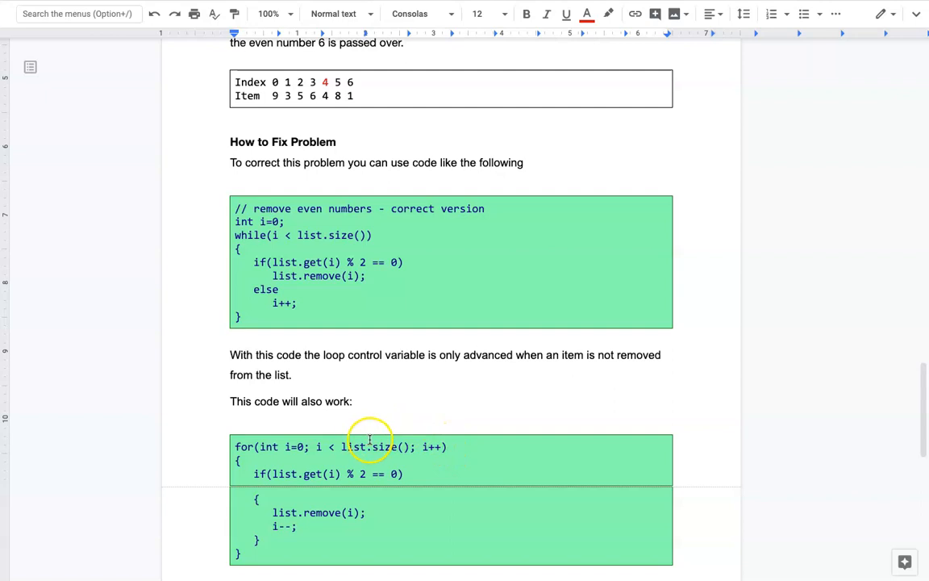
pyautogui.scroll(-3)
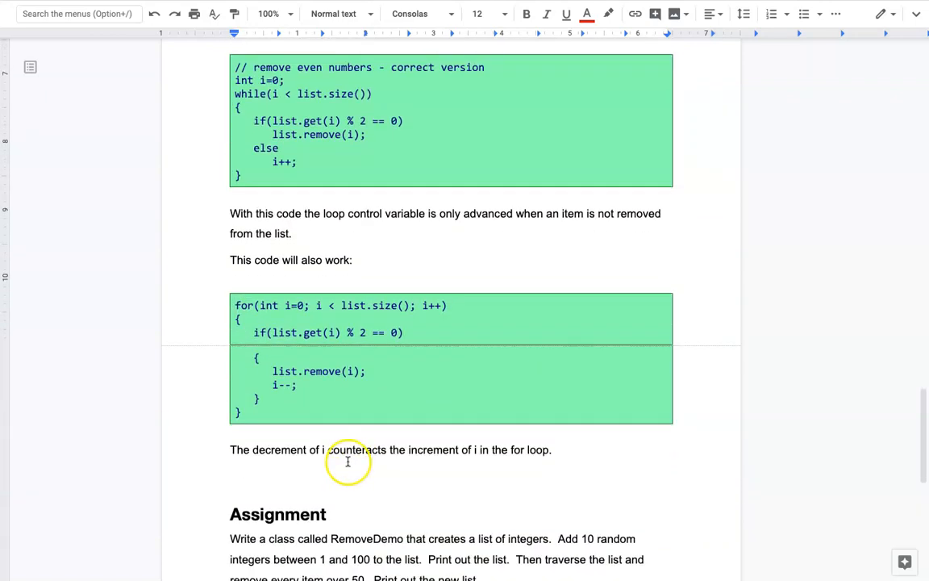
pyautogui.moveTo(405, 377)
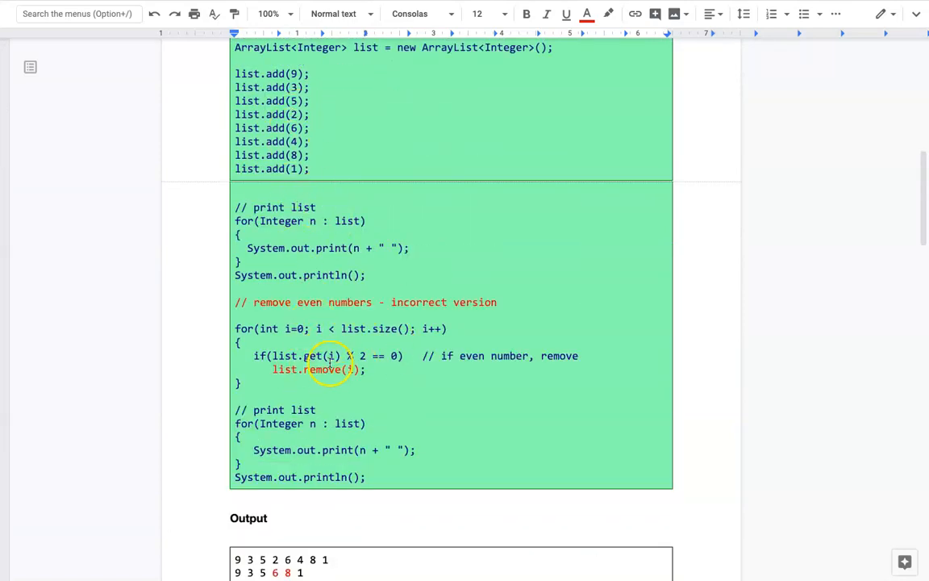
pyautogui.moveTo(390, 352)
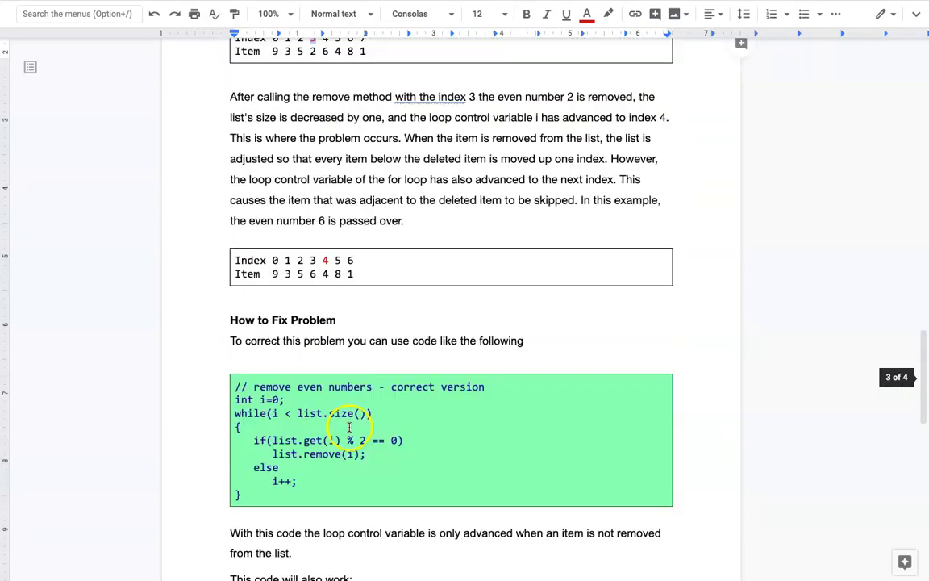
pyautogui.scroll(-3)
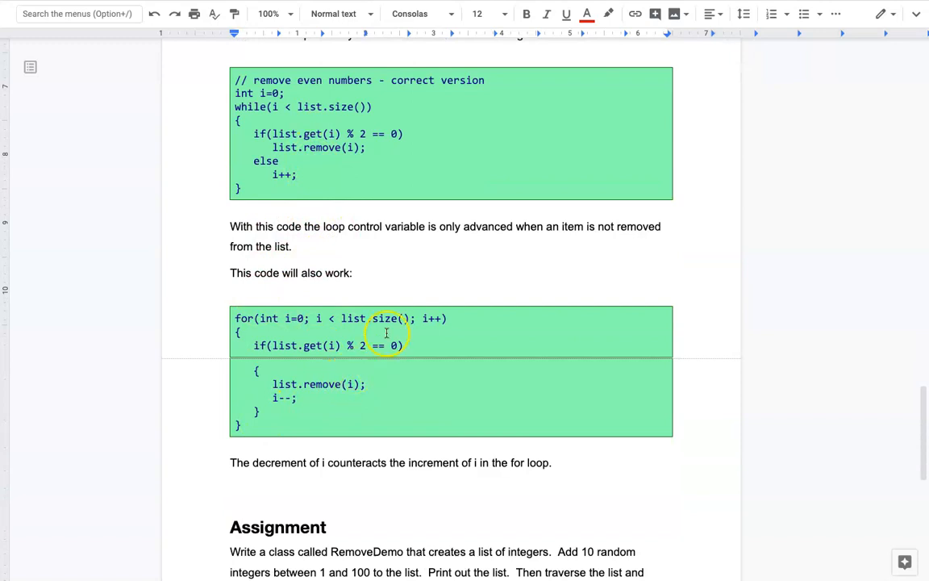
pyautogui.moveTo(351, 317)
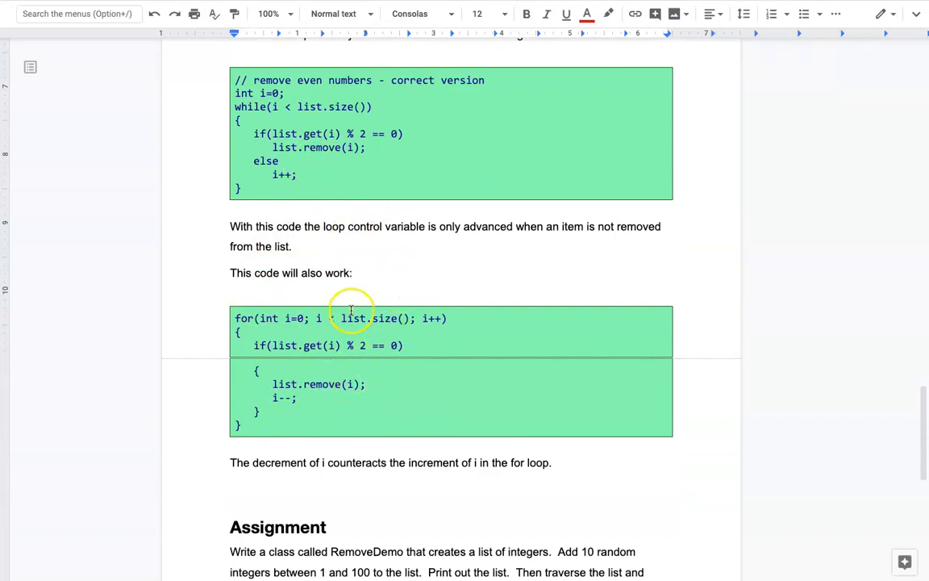
pyautogui.scroll(-3)
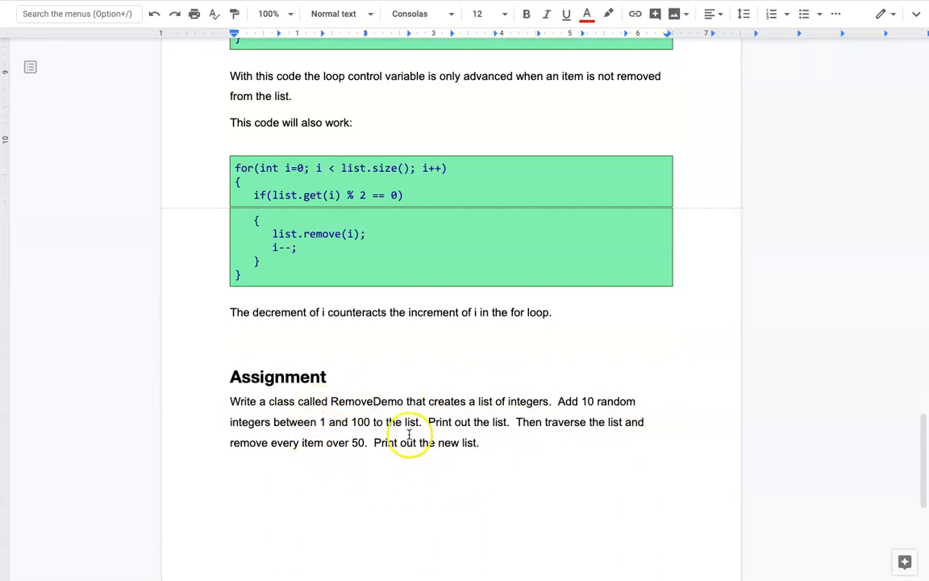
# - Edit the RemoveDemo Assignment to ask for an ArrayList of 30 random integers instead of a list of 10
pyautogui.doubleClick(362, 400)
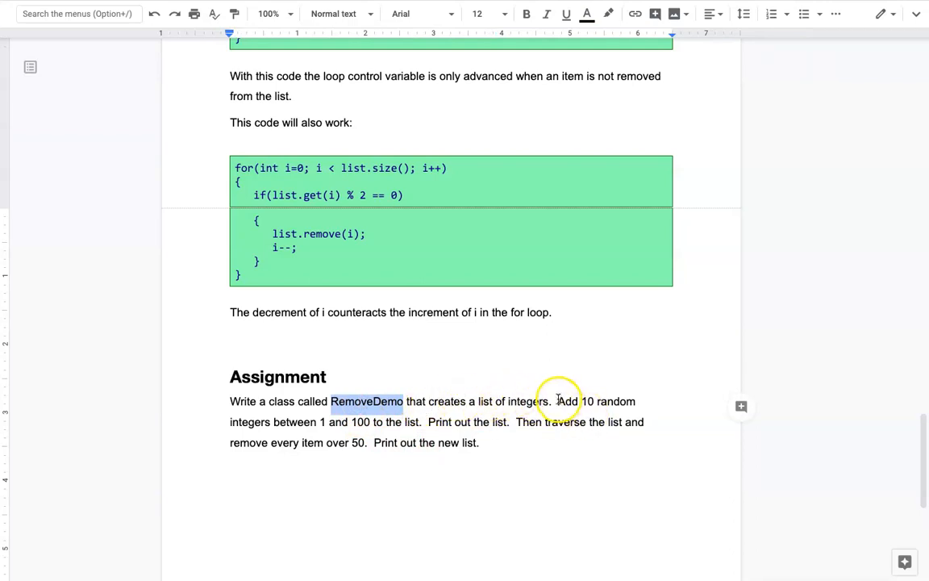
pyautogui.click(471, 400)
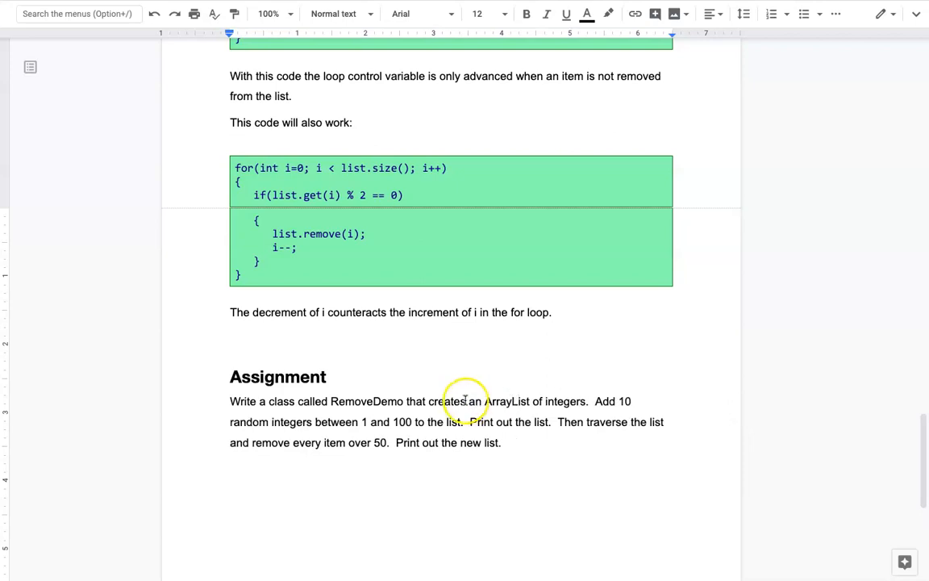
pyautogui.moveTo(258, 421)
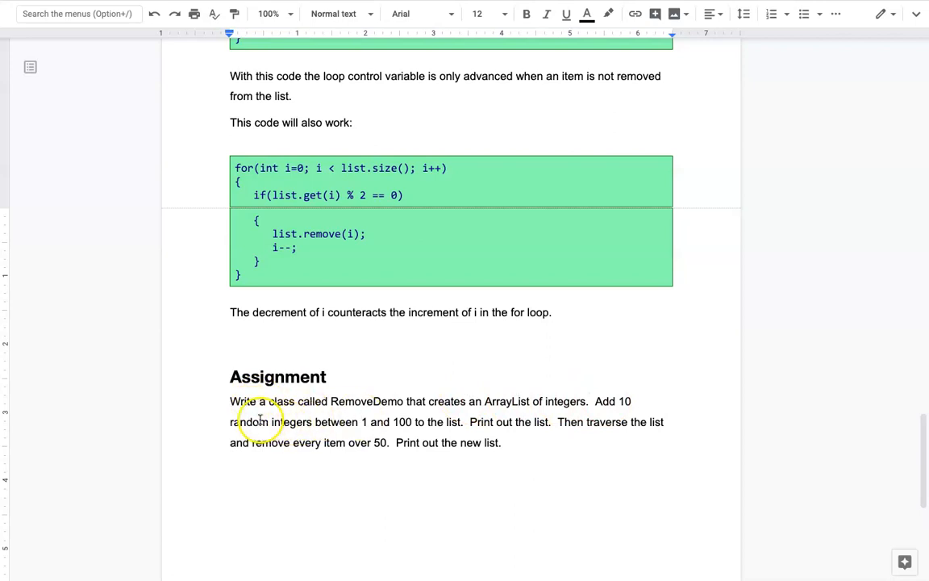
pyautogui.moveTo(634, 405)
pyautogui.write('3')
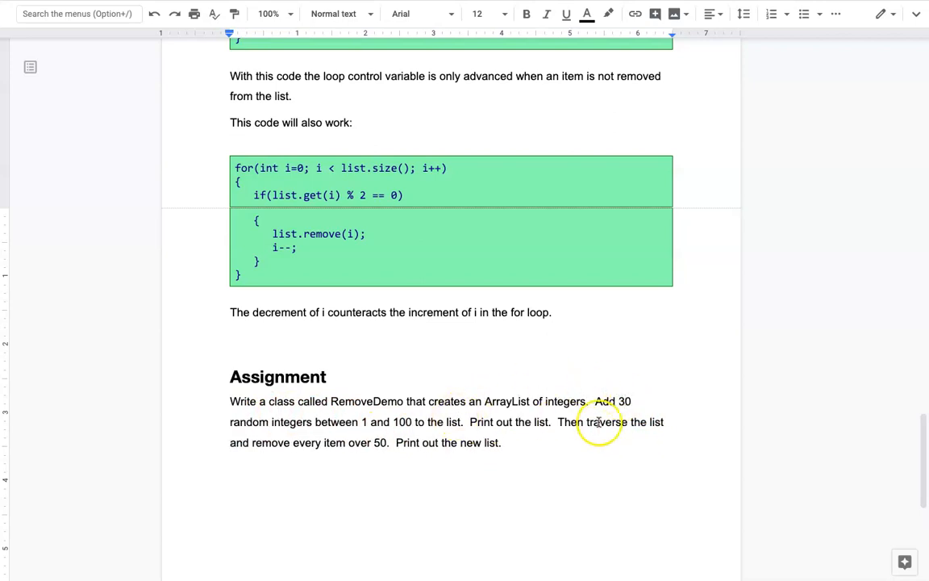
pyautogui.moveTo(274, 428)
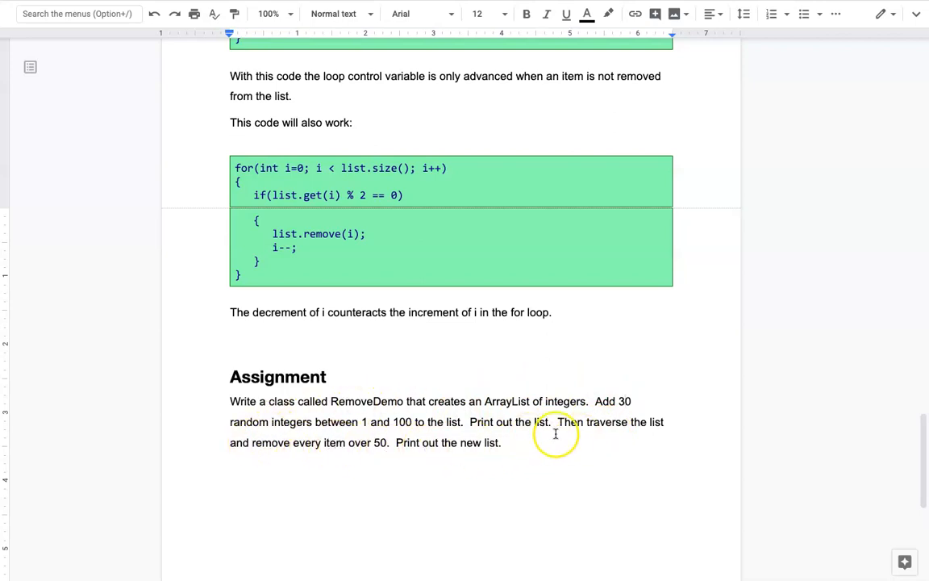
pyautogui.scroll(-3)
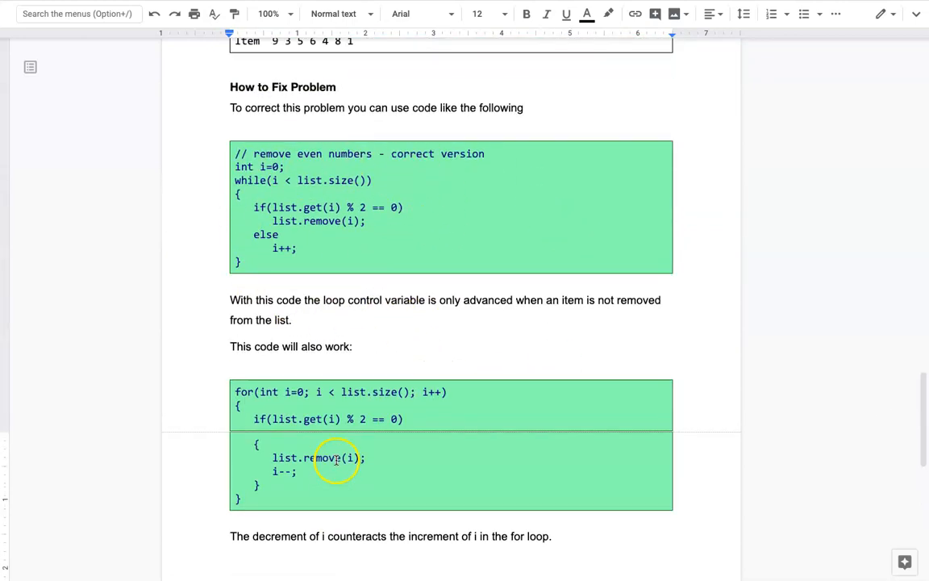
pyautogui.scroll(-3)
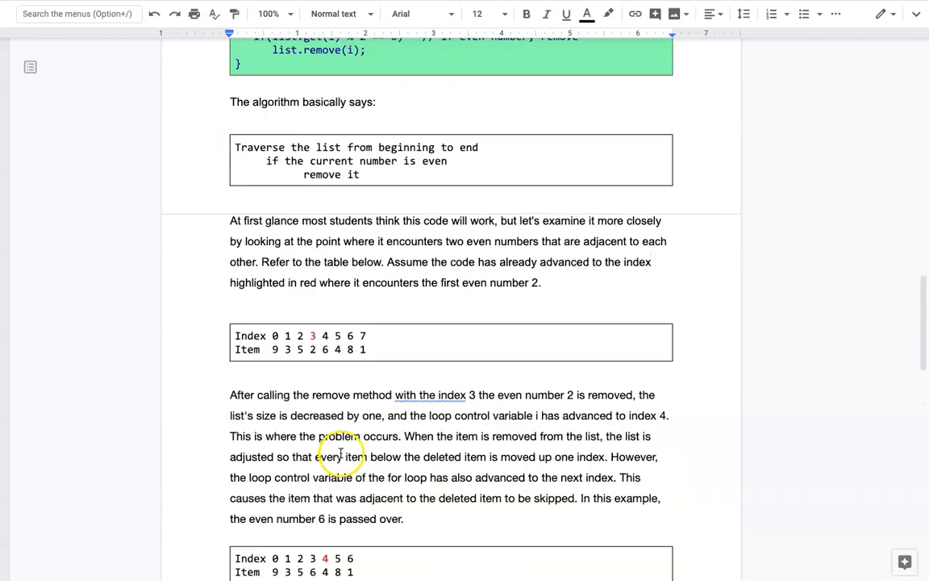
pyautogui.scroll(3)
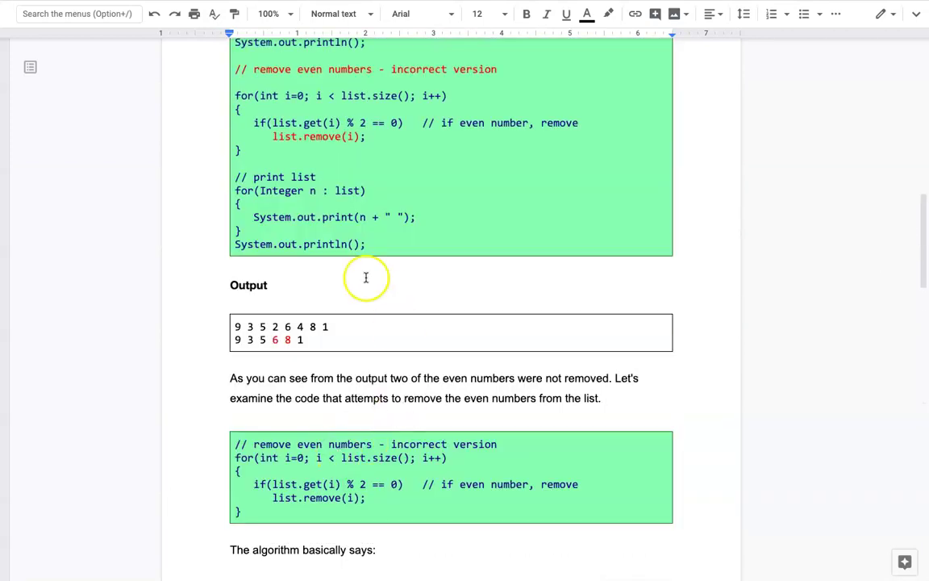
pyautogui.scroll(-3)
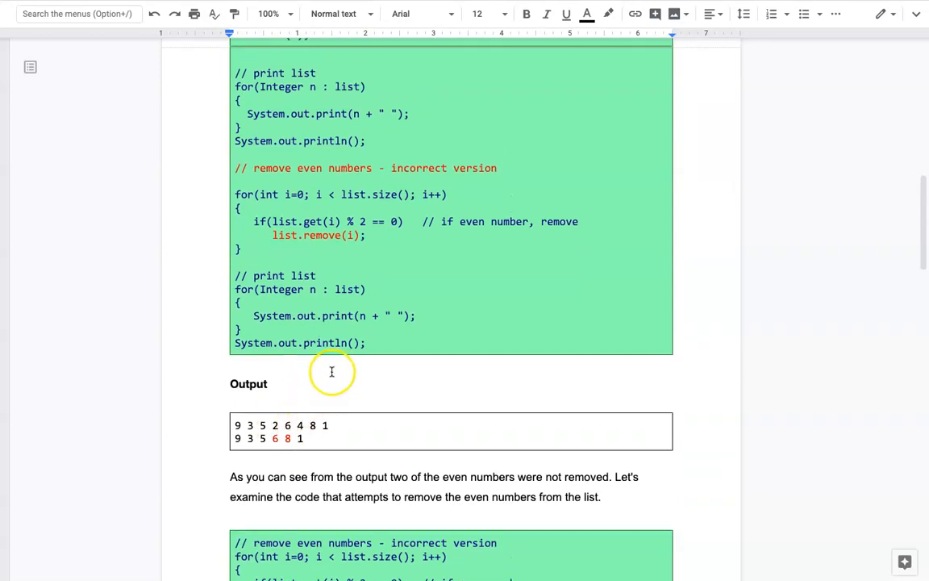
pyautogui.moveTo(248, 337)
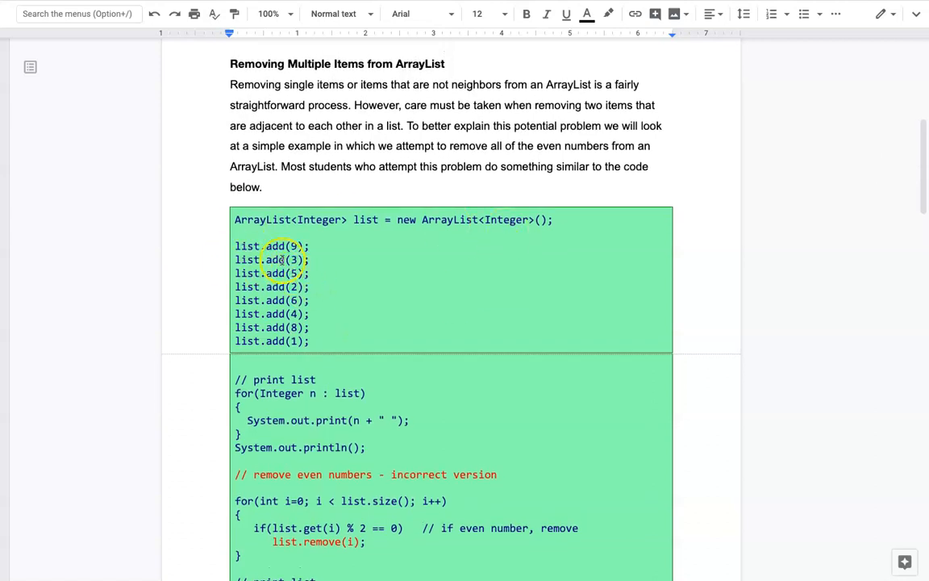
pyautogui.scroll(-3)
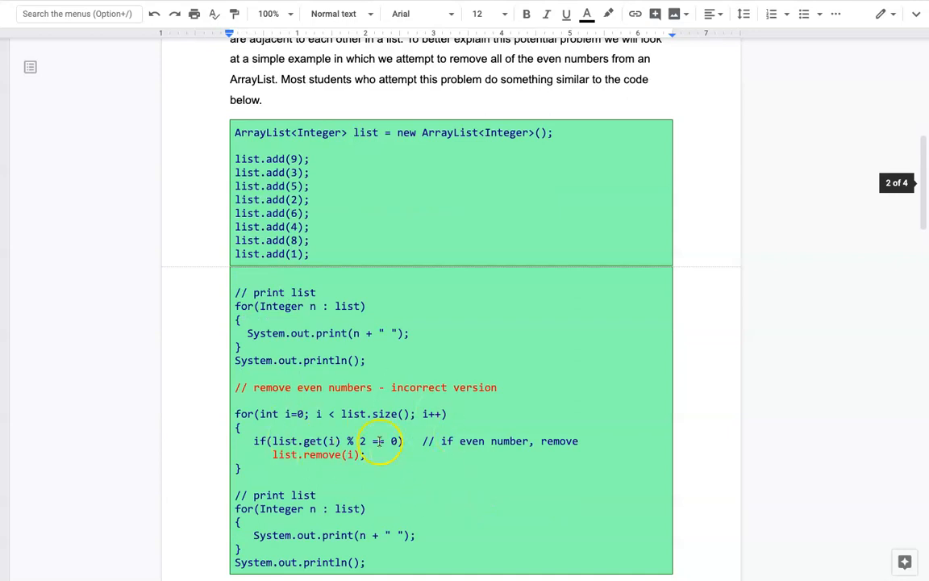
pyautogui.moveTo(258, 406)
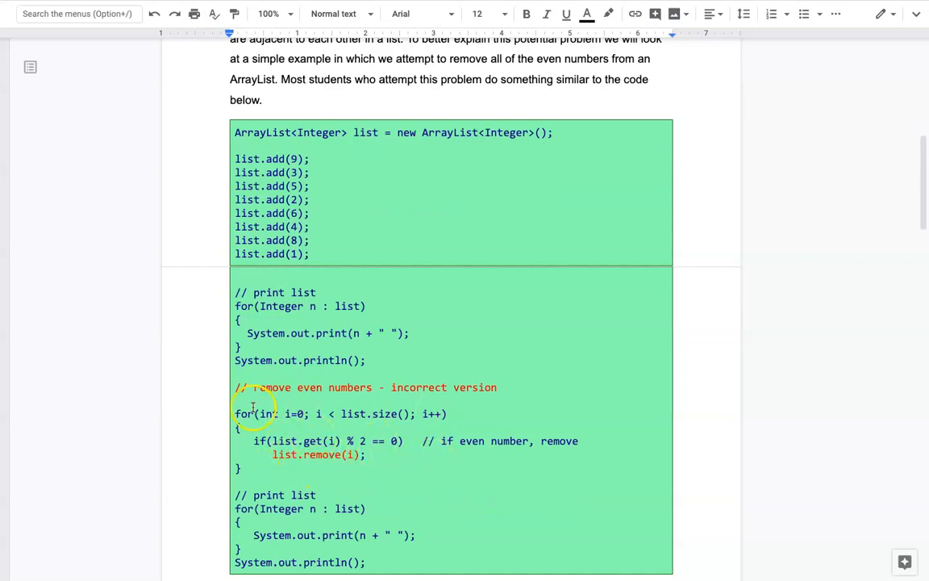
pyautogui.moveTo(347, 435)
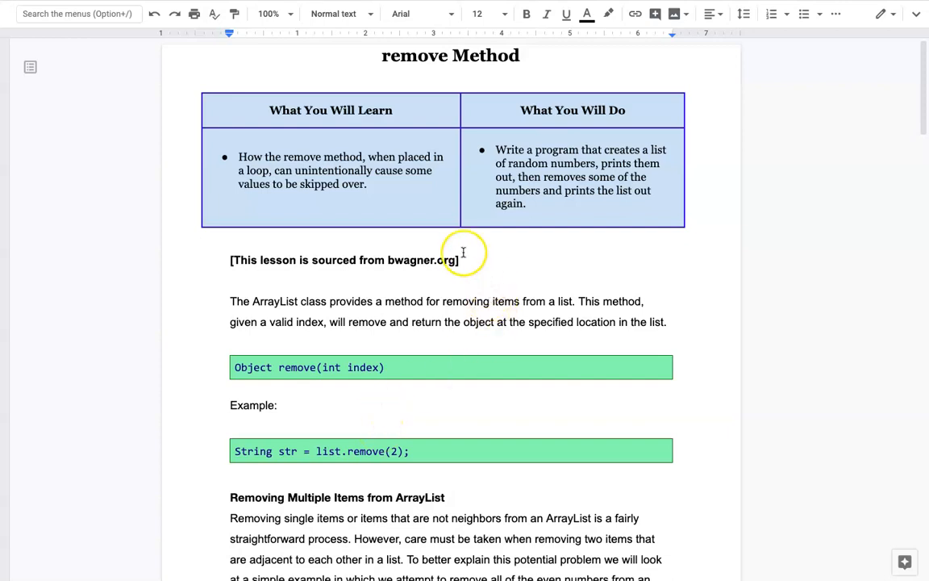
pyautogui.moveTo(434, 235)
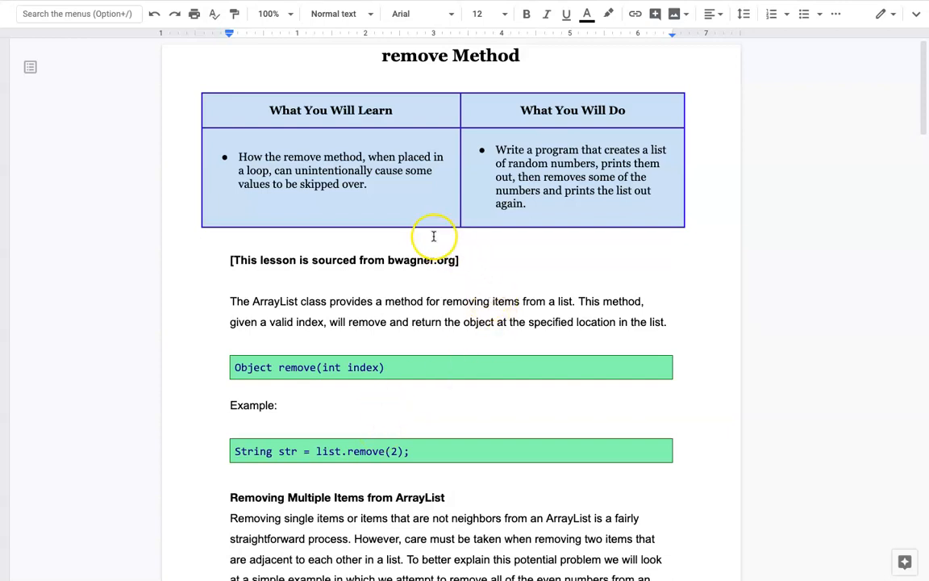